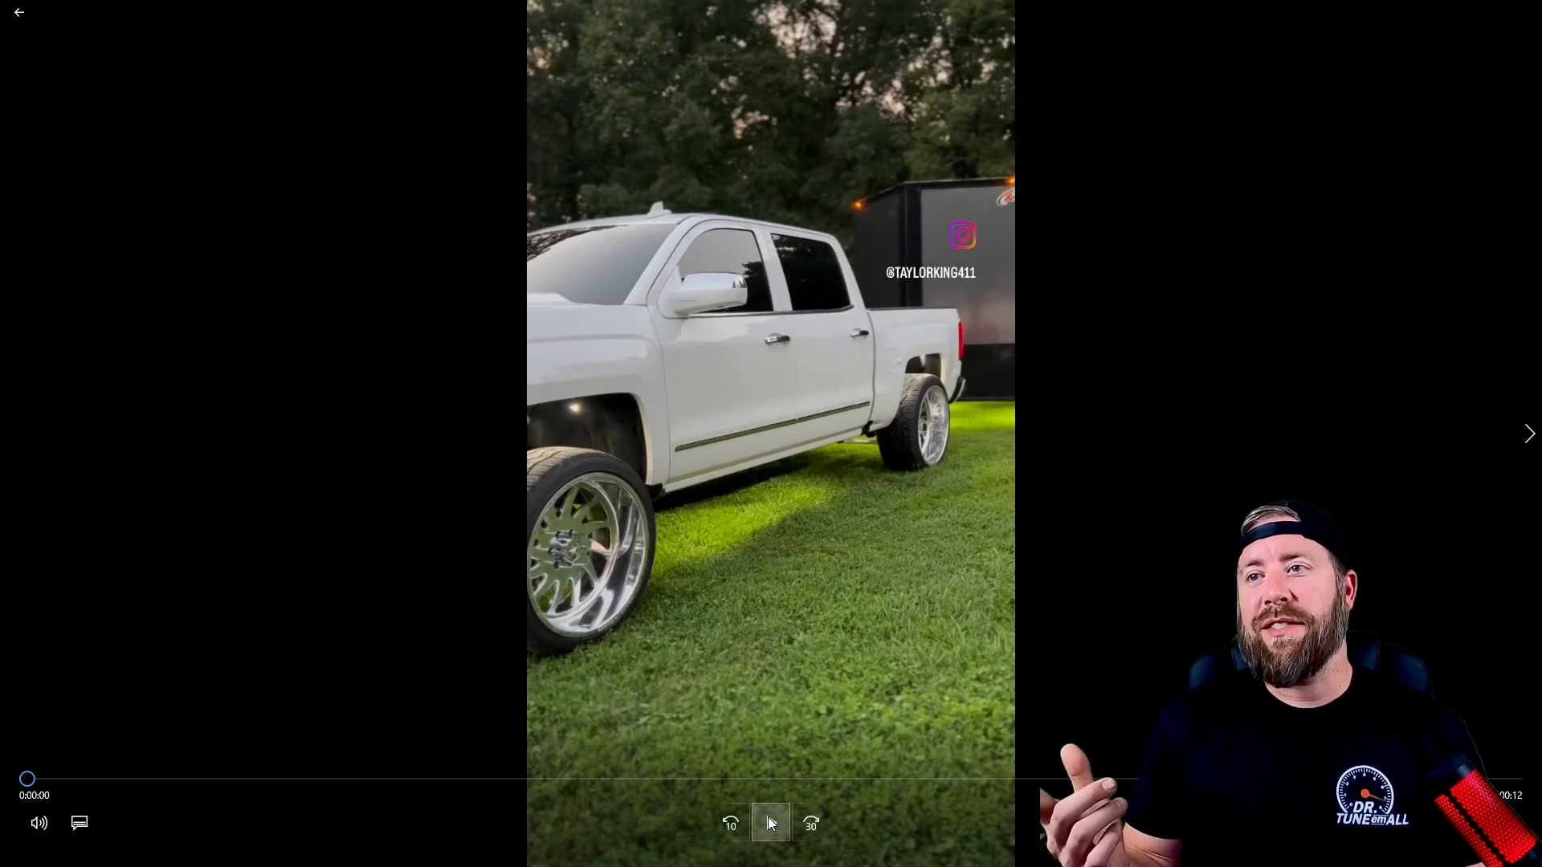
- Open the Brake Torque Limit table (2,788 lb-ft) under Engine > Torque Management > General
left_click(771, 823)
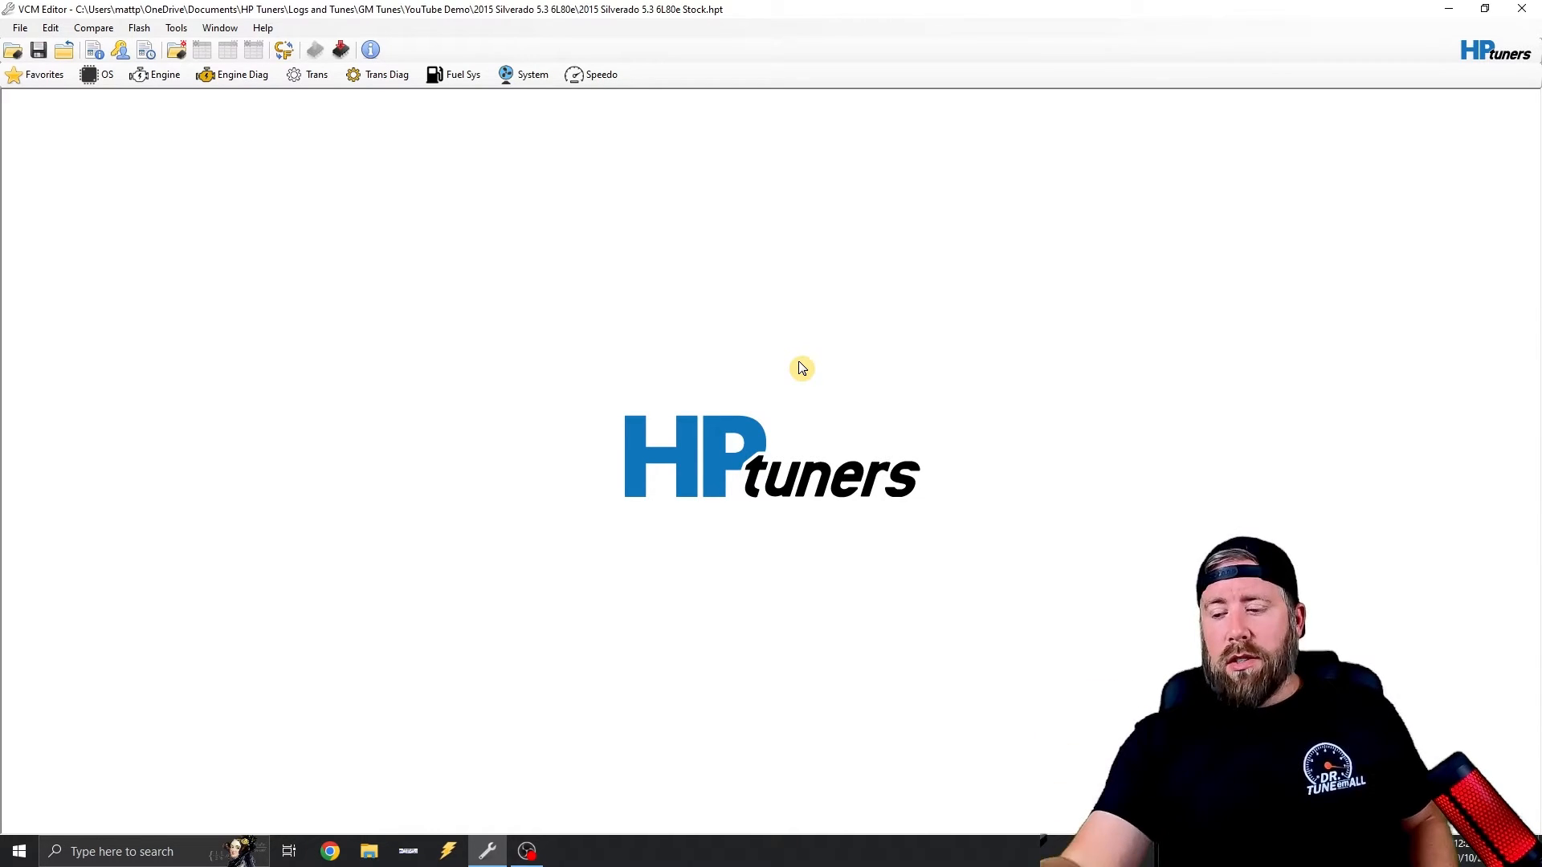
mouse_move(159, 74)
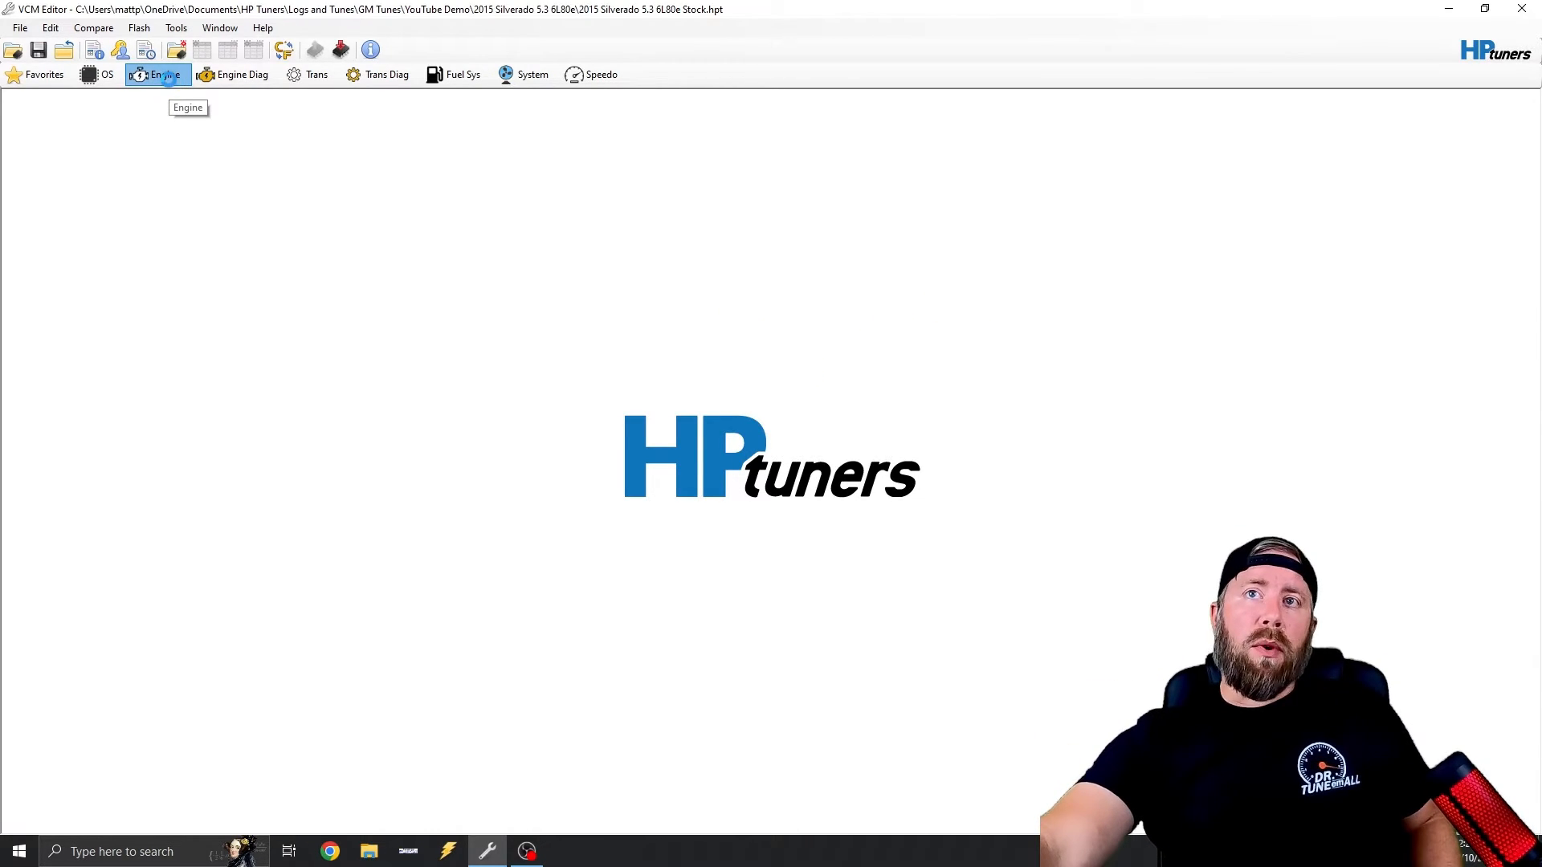
left_click(160, 74)
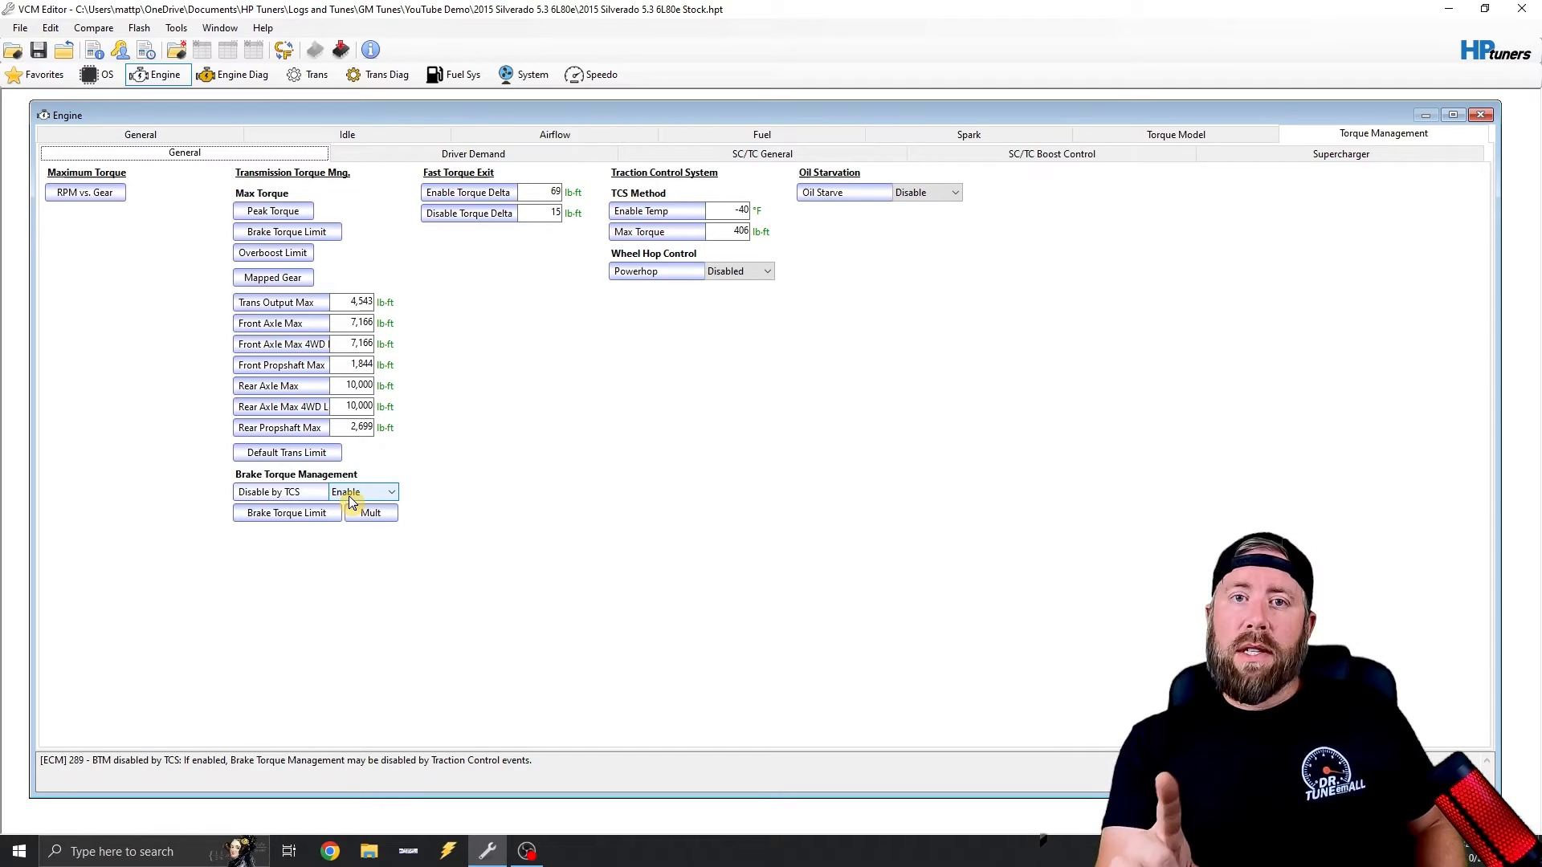
left_click(287, 513)
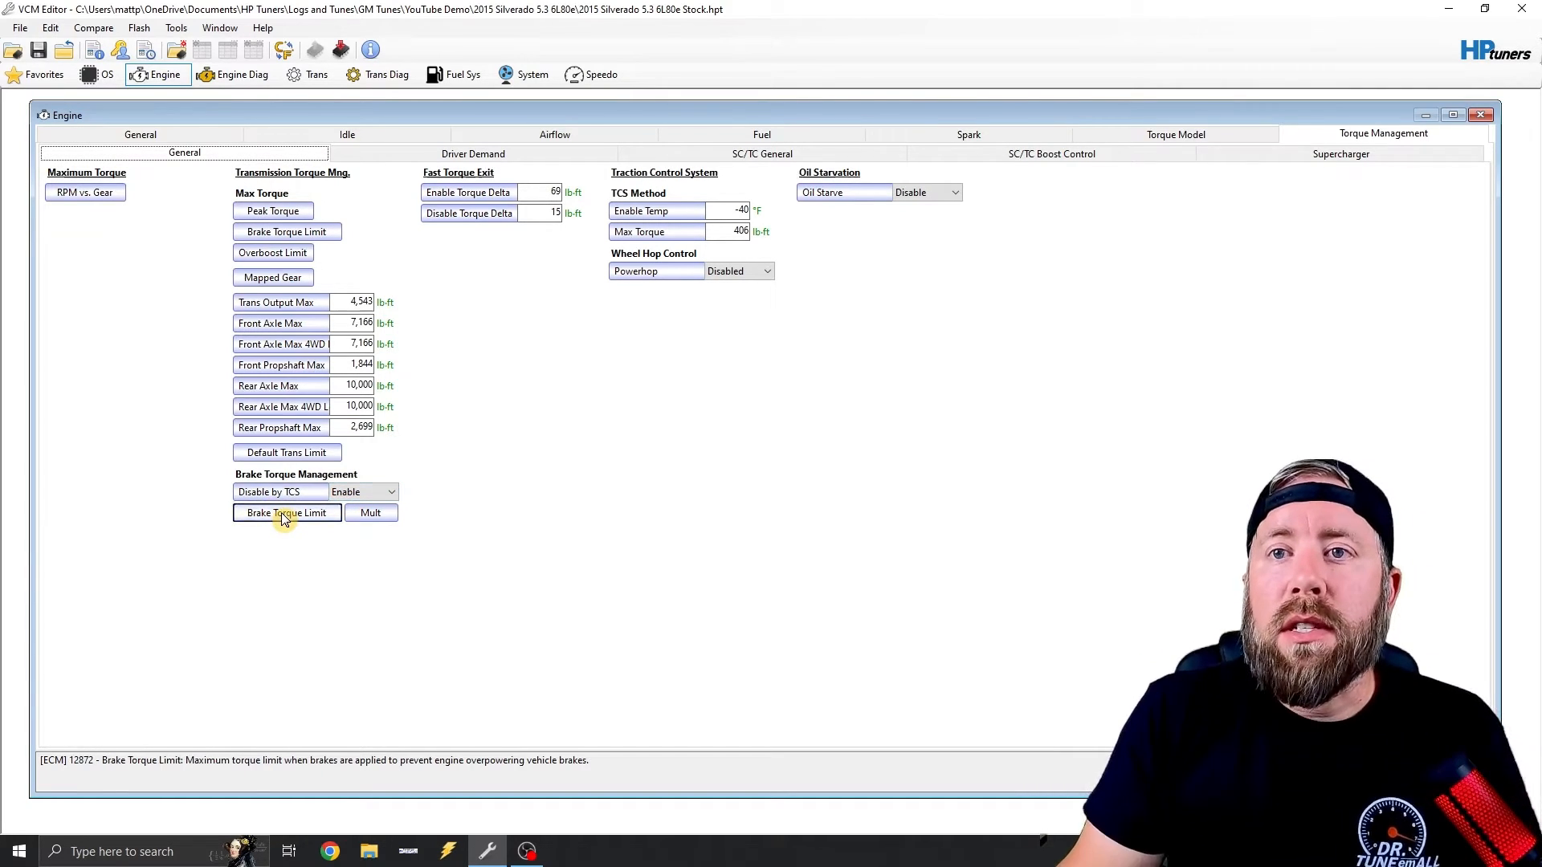
left_click(286, 513)
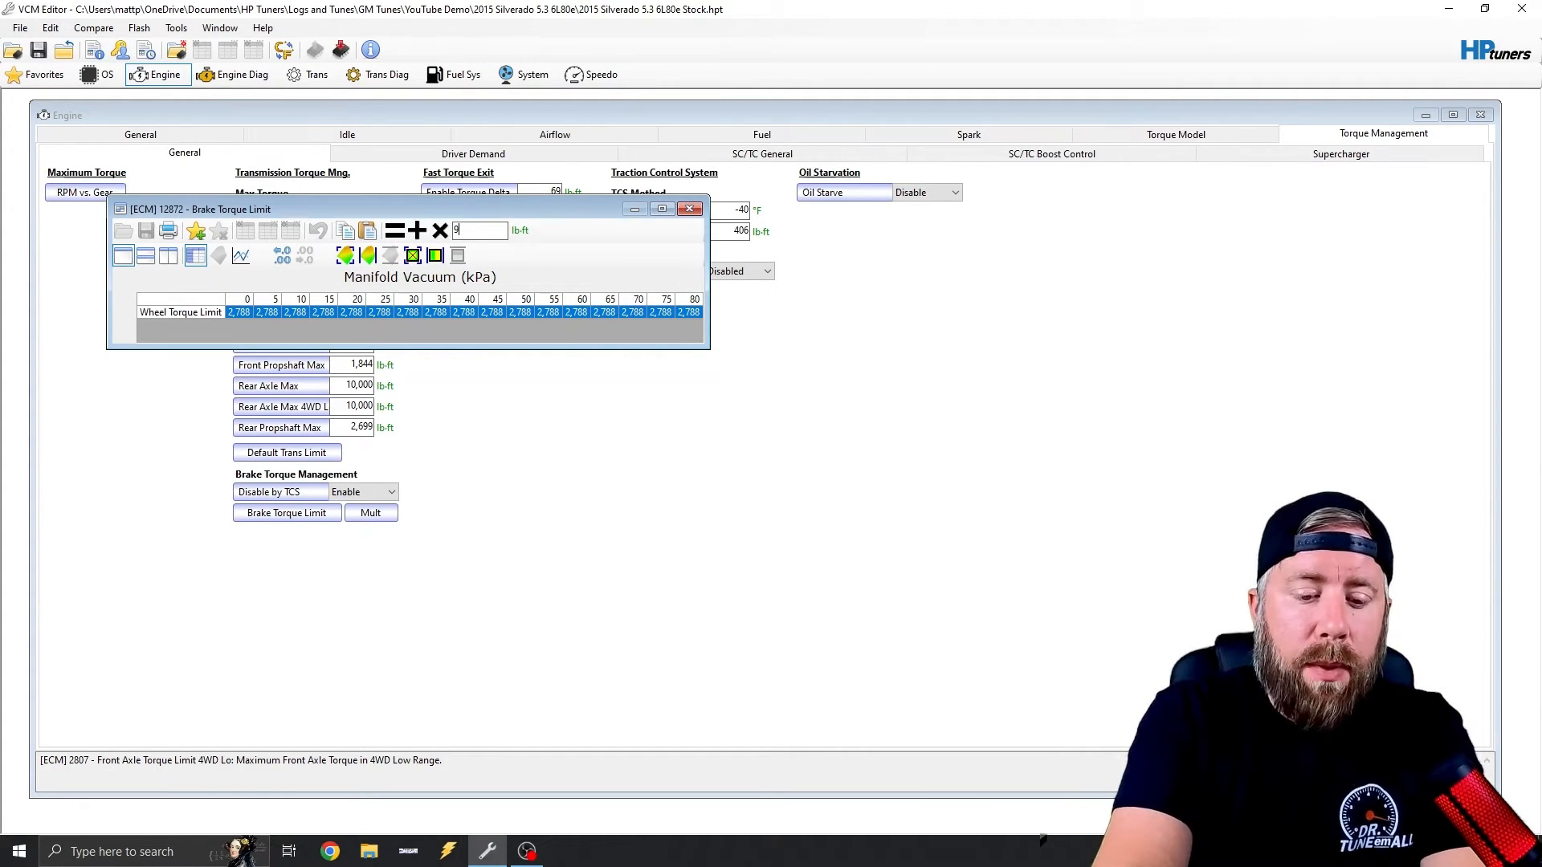
- Replace every Brake Torque Limit cell with 96,671 lb-ft and close the table
type("96871")
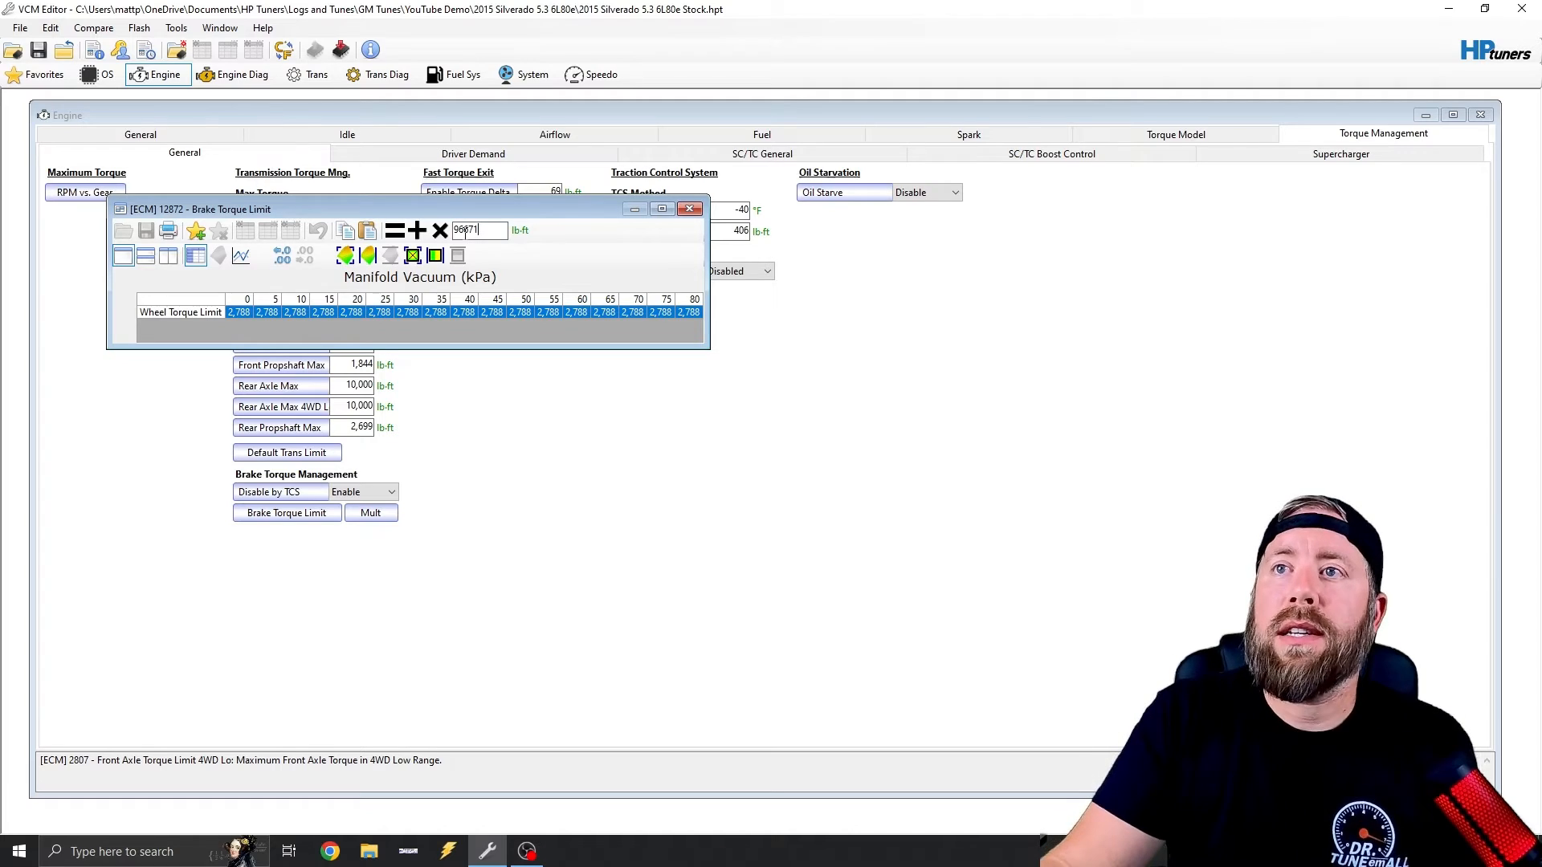
left_click(394, 230)
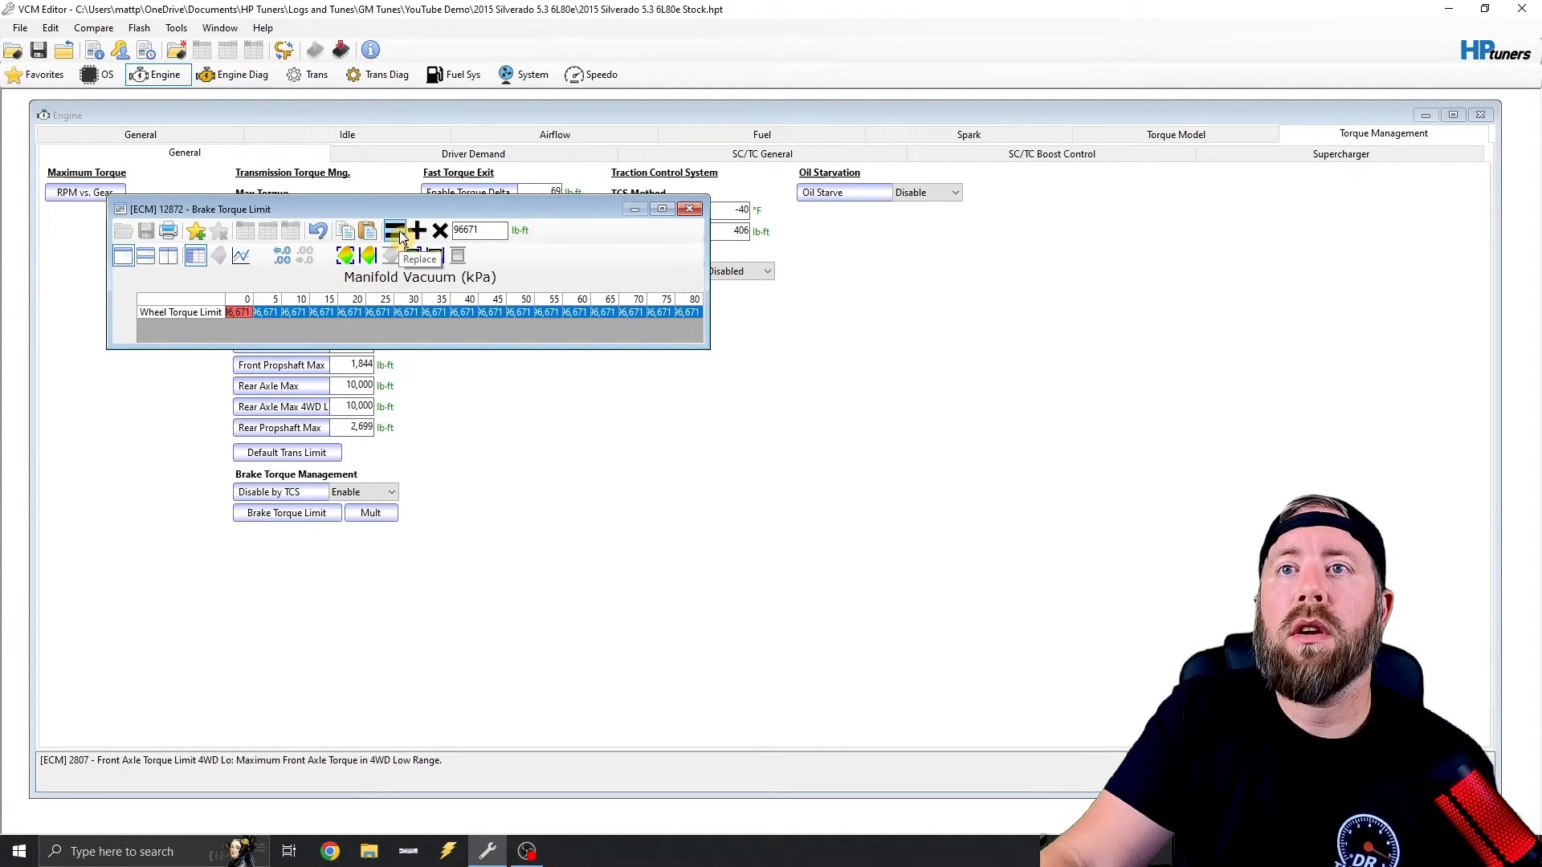
left_click(689, 208)
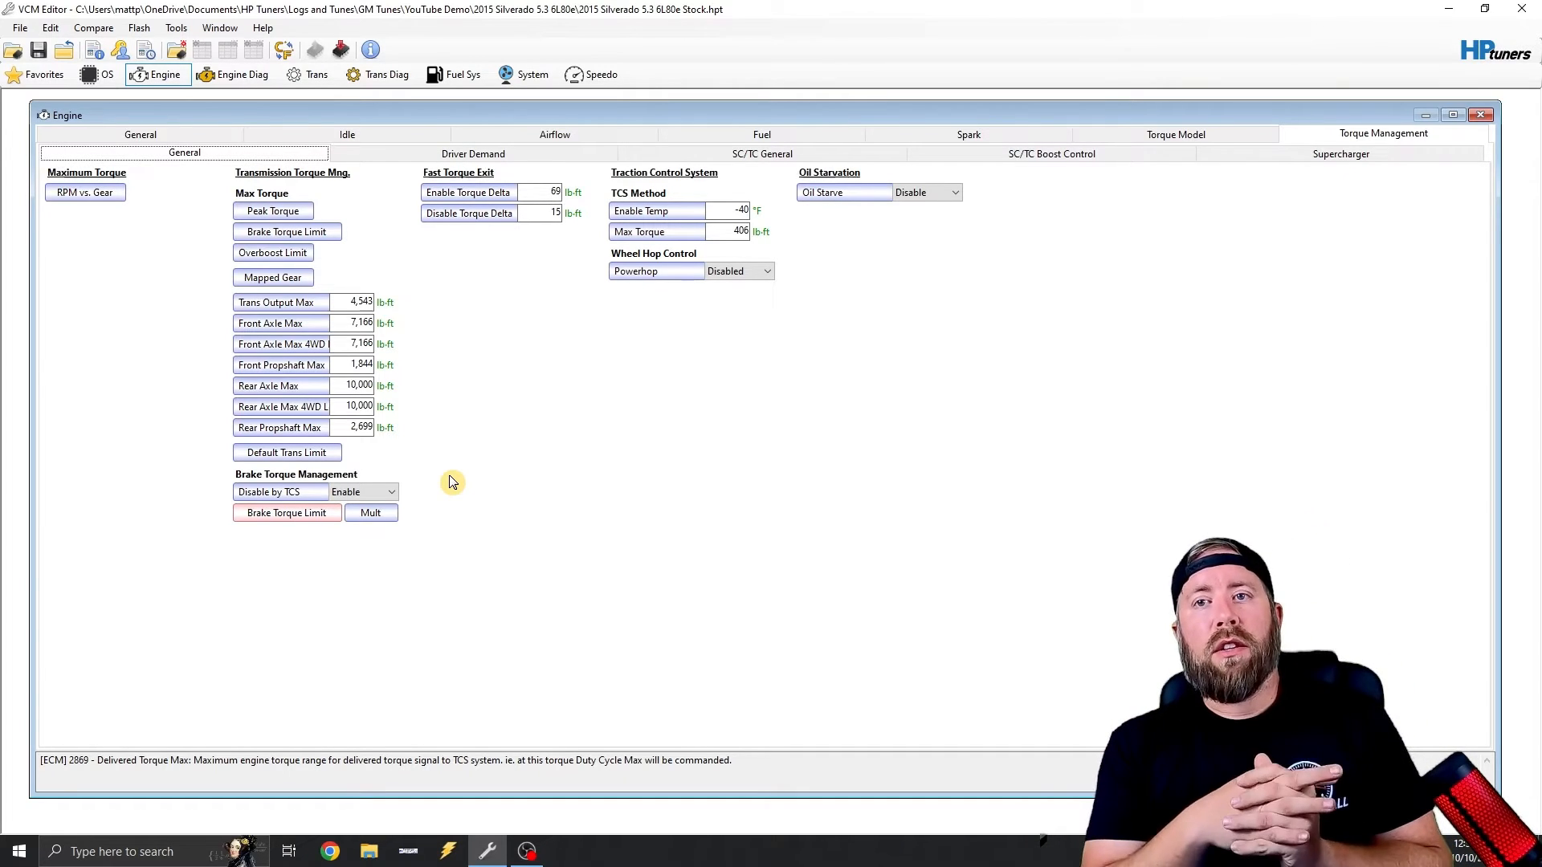
- Open the Brake Torque Limit Mult table, showing multipliers from 0.800 down to 0.413
left_click(371, 512)
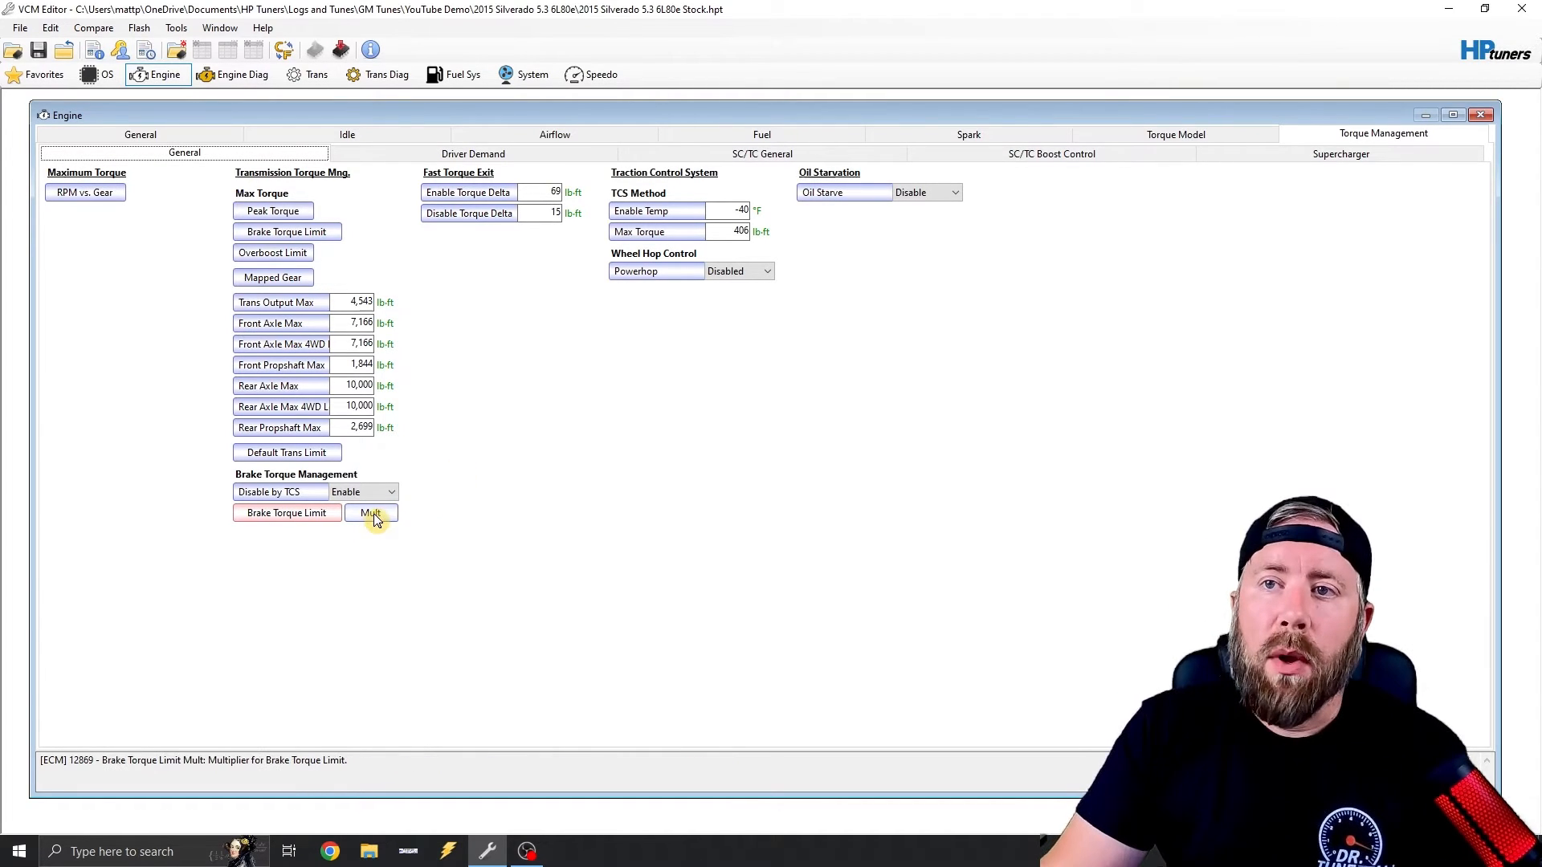
left_click(371, 513)
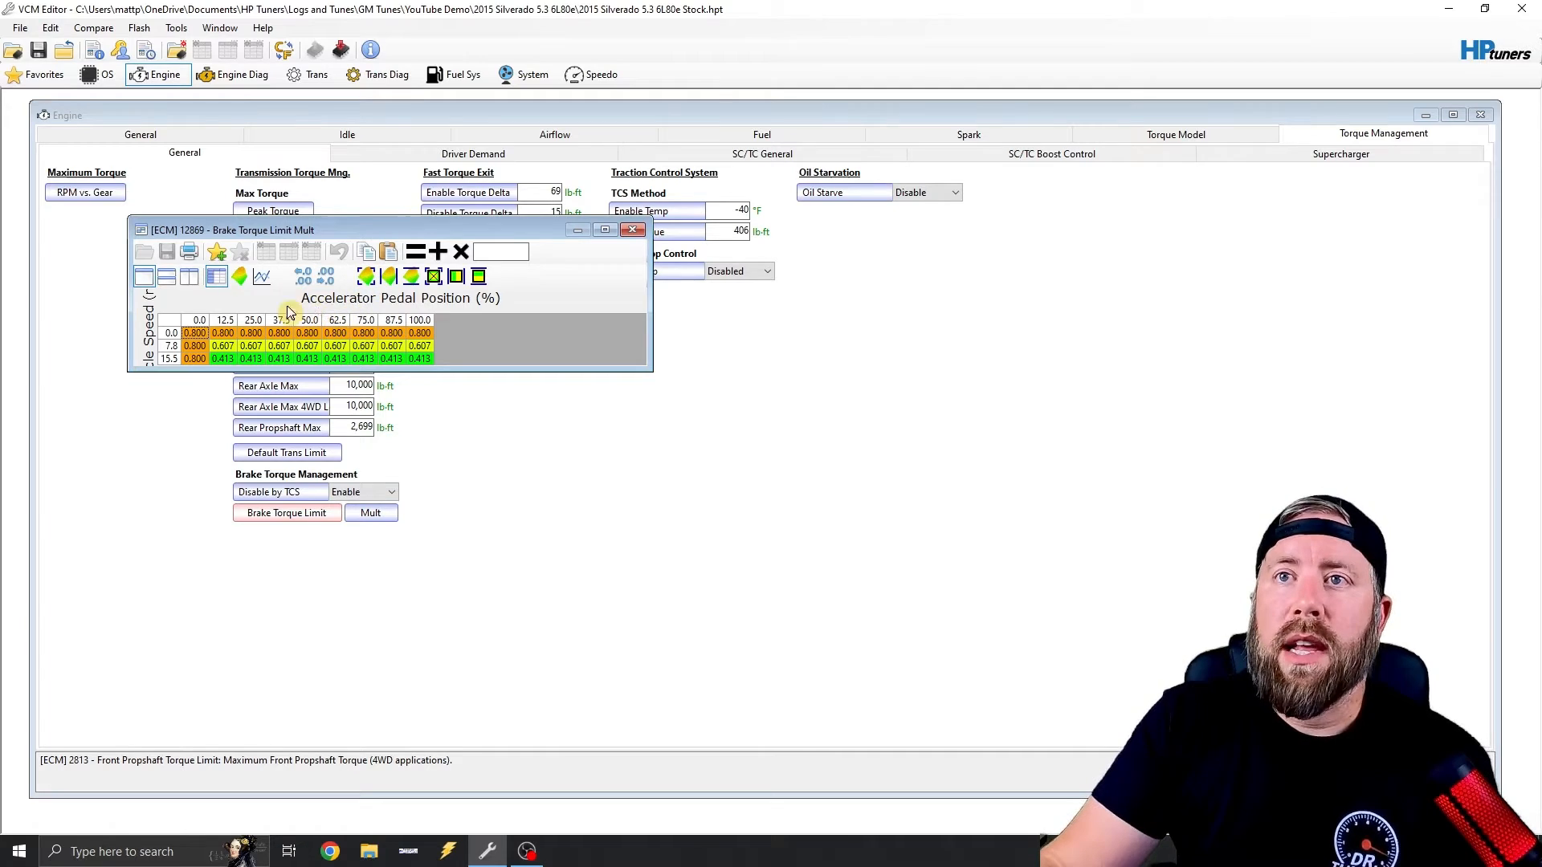
mouse_move(213, 371)
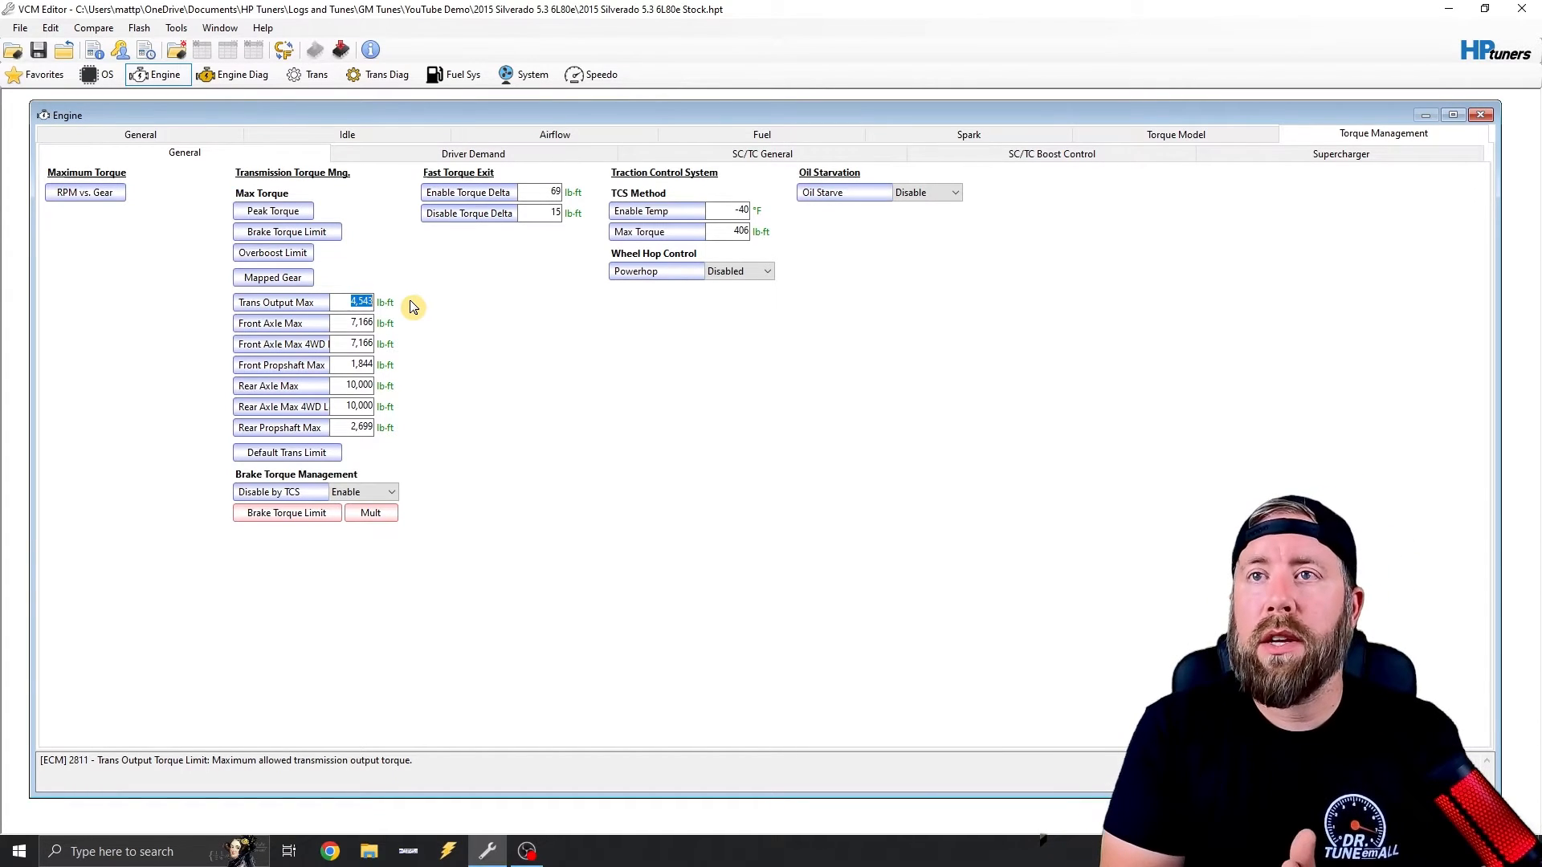
- Enter 96,671 lb-ft in the Trans Output, Front/Rear Axle, 4WD and Propshaft Max fields
type("96671")
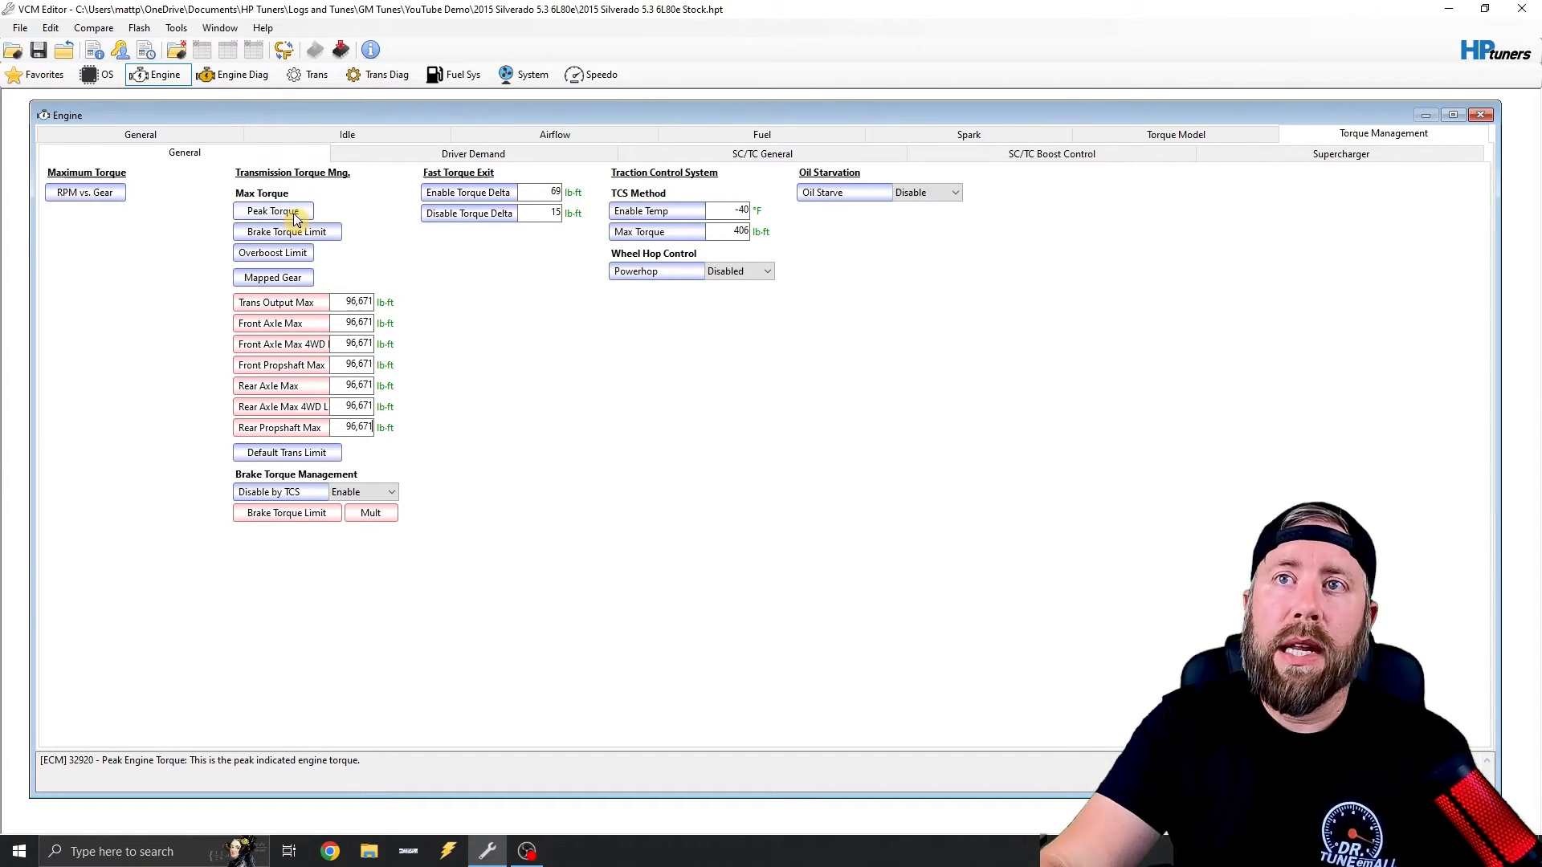
left_click(272, 210)
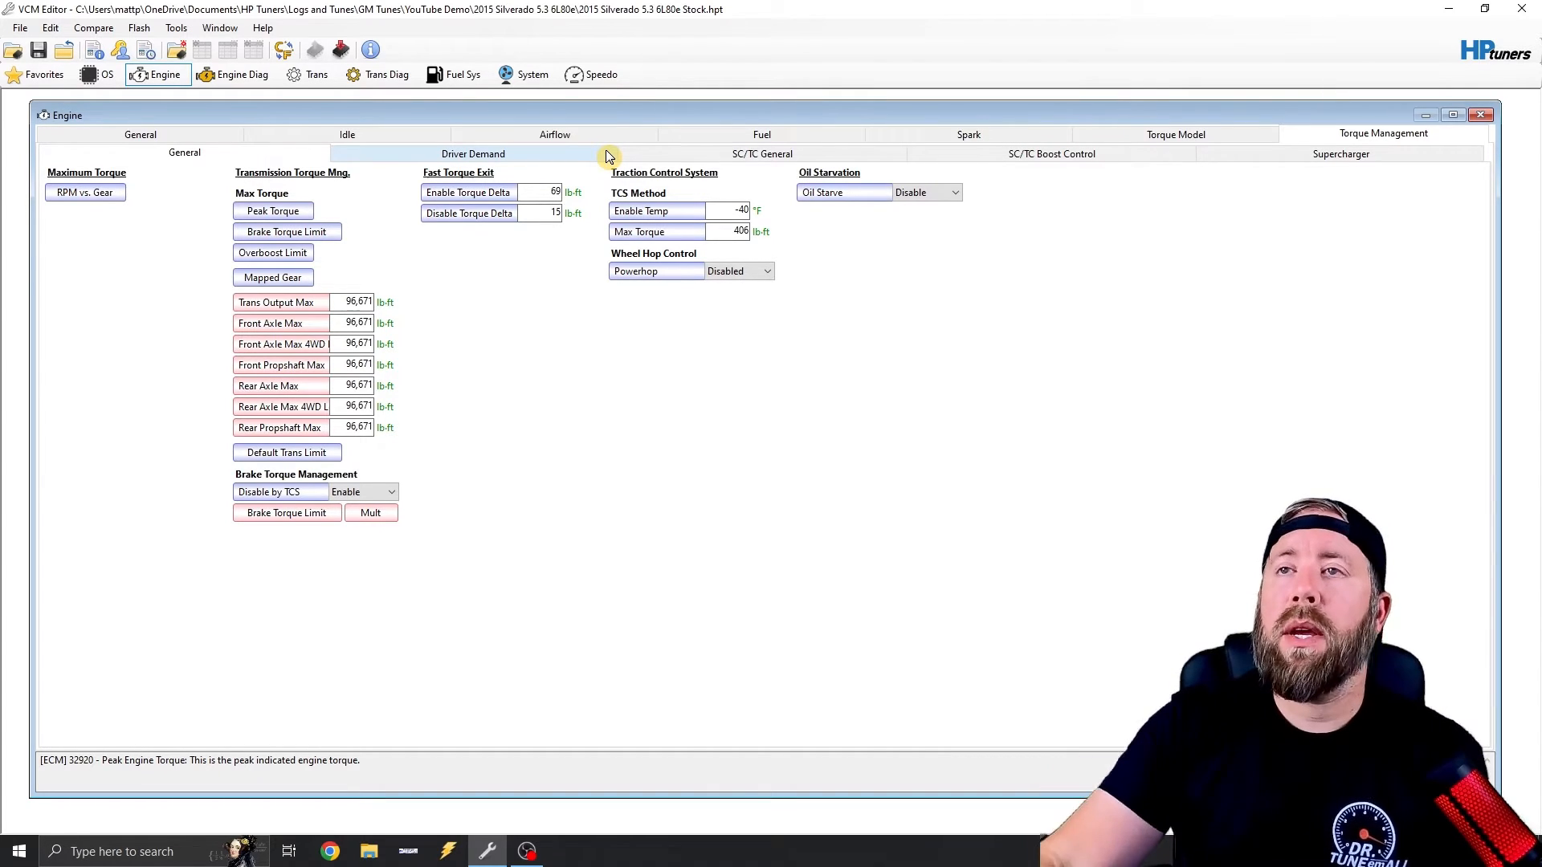
- Switch to the Driver Demand settings to reach the Map A - Normal table
left_click(473, 153)
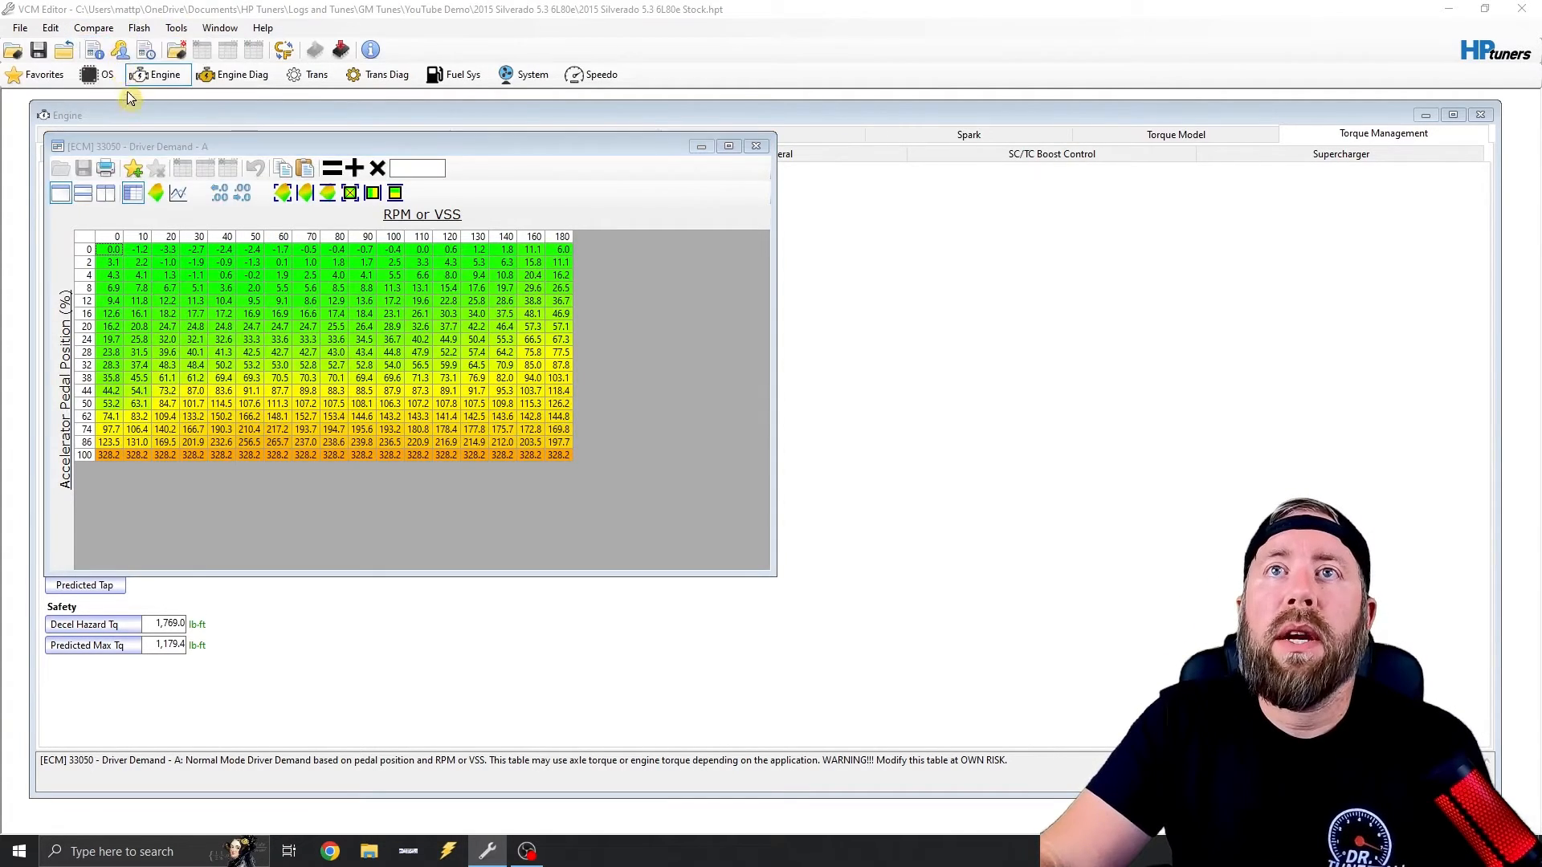
- Search Documents for '2018 Silverado' tunes in the Open Compare File dialog
left_click(58, 49)
type("2")
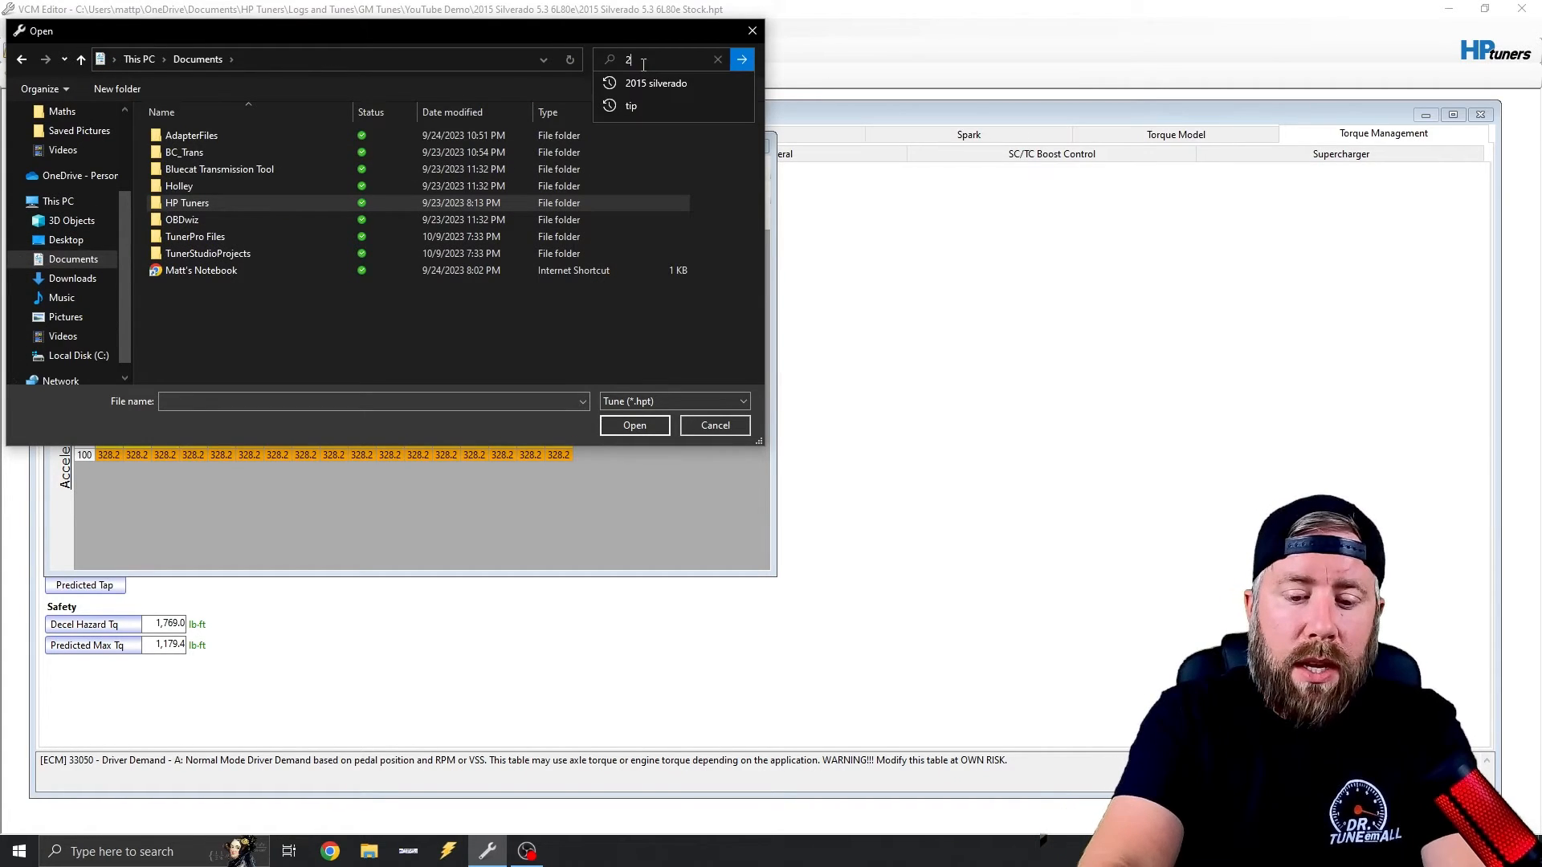
type("018 si")
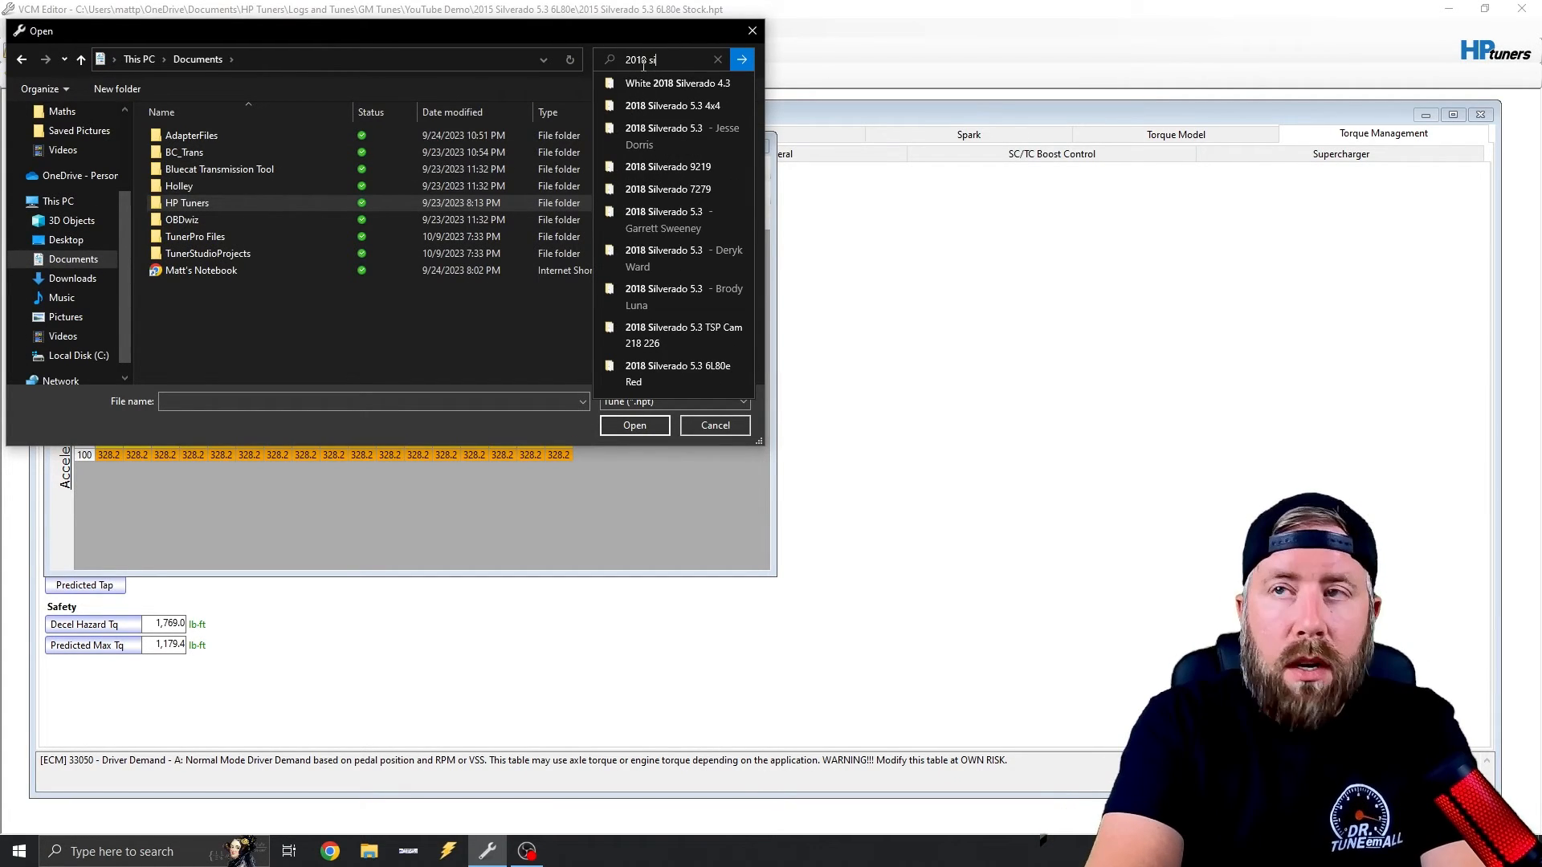
type("ilverado")
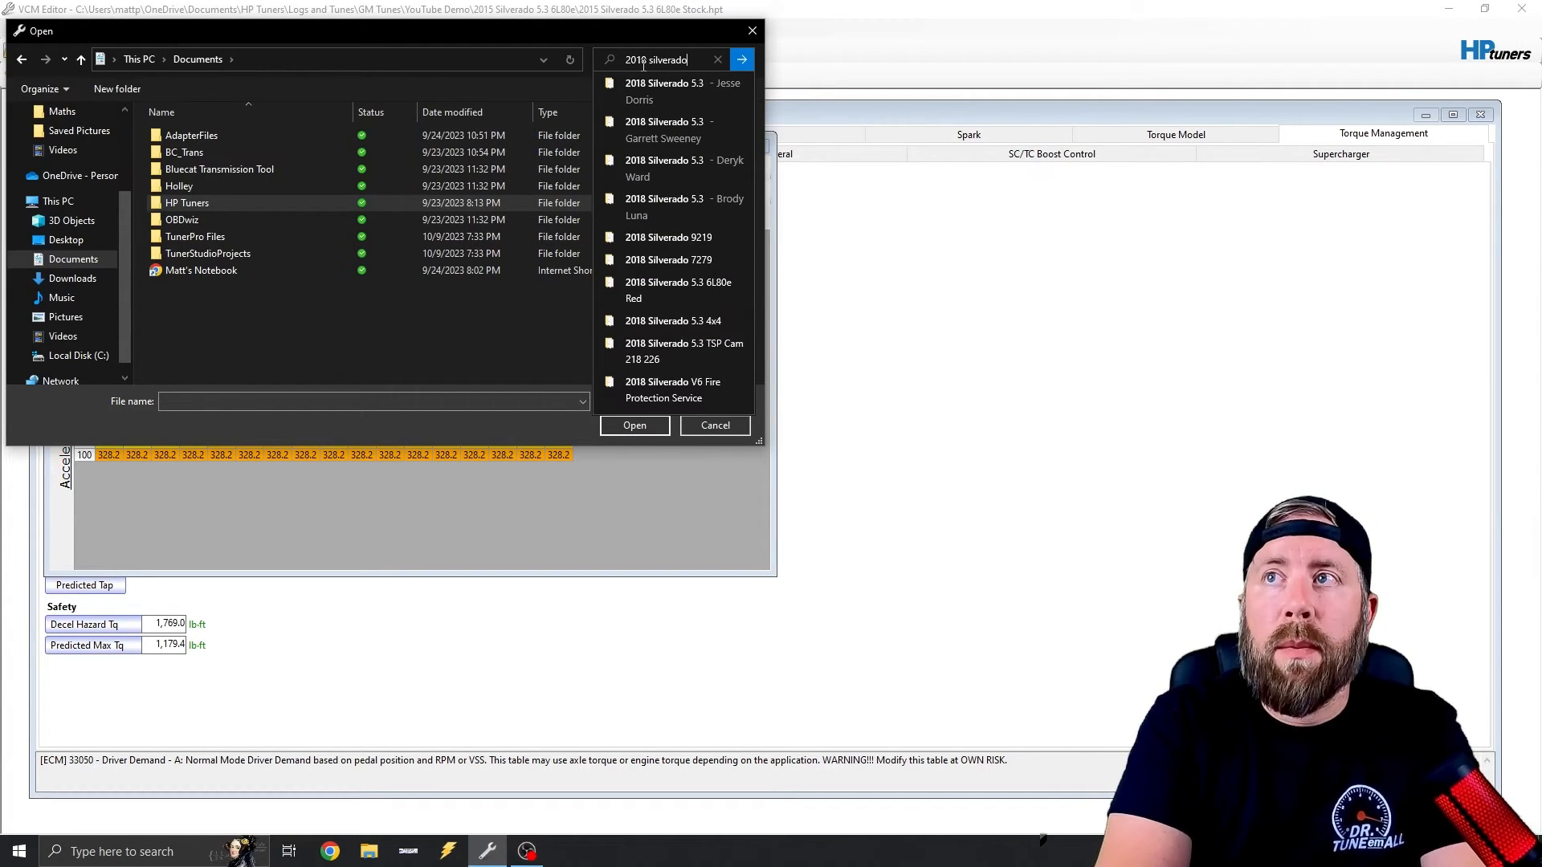
left_click(741, 59)
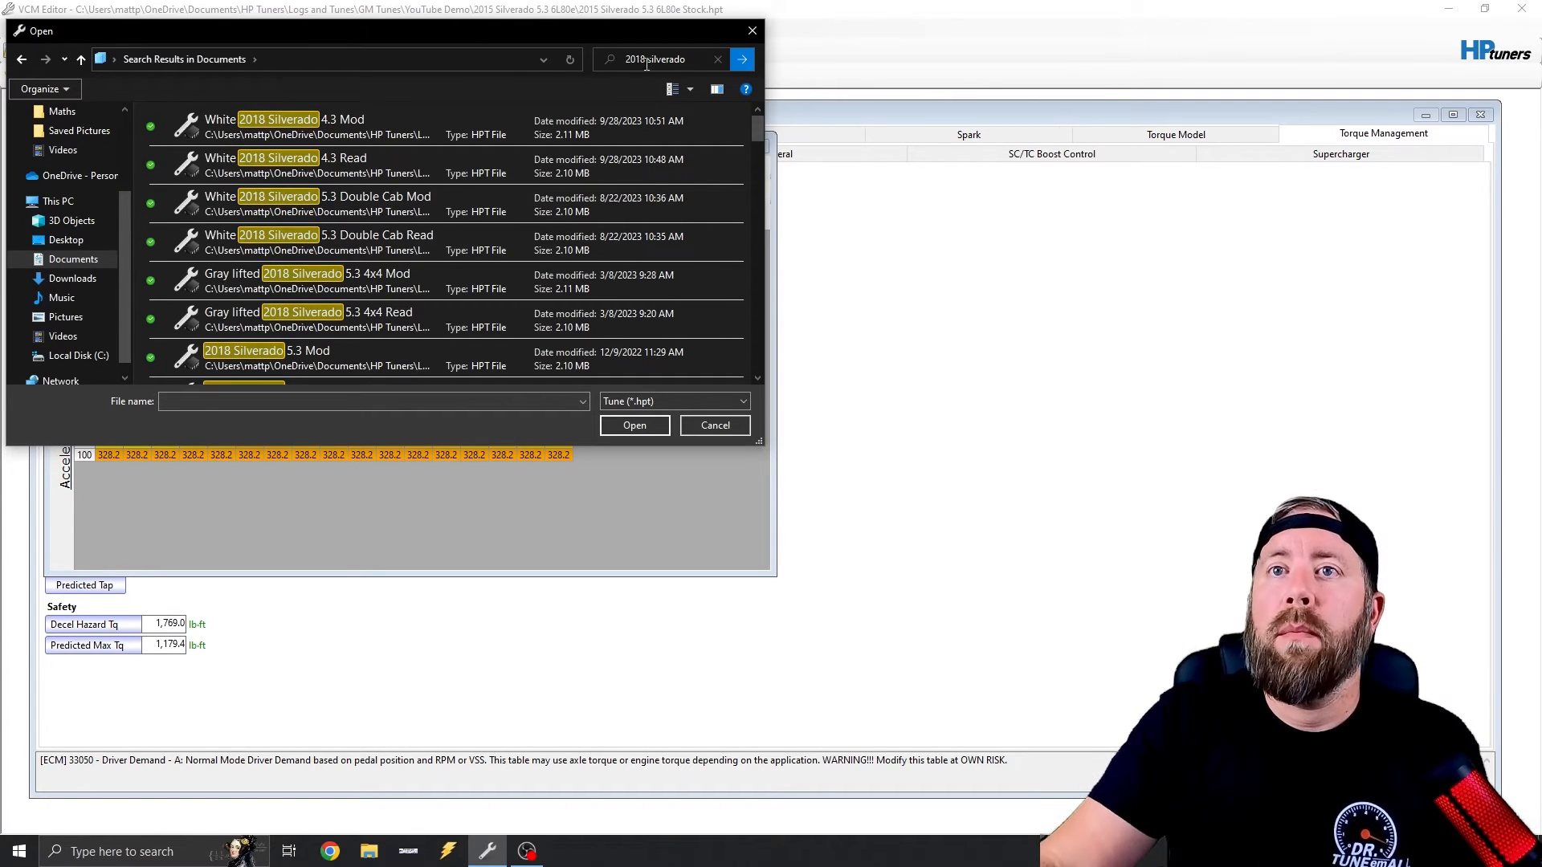
scroll("down", 3)
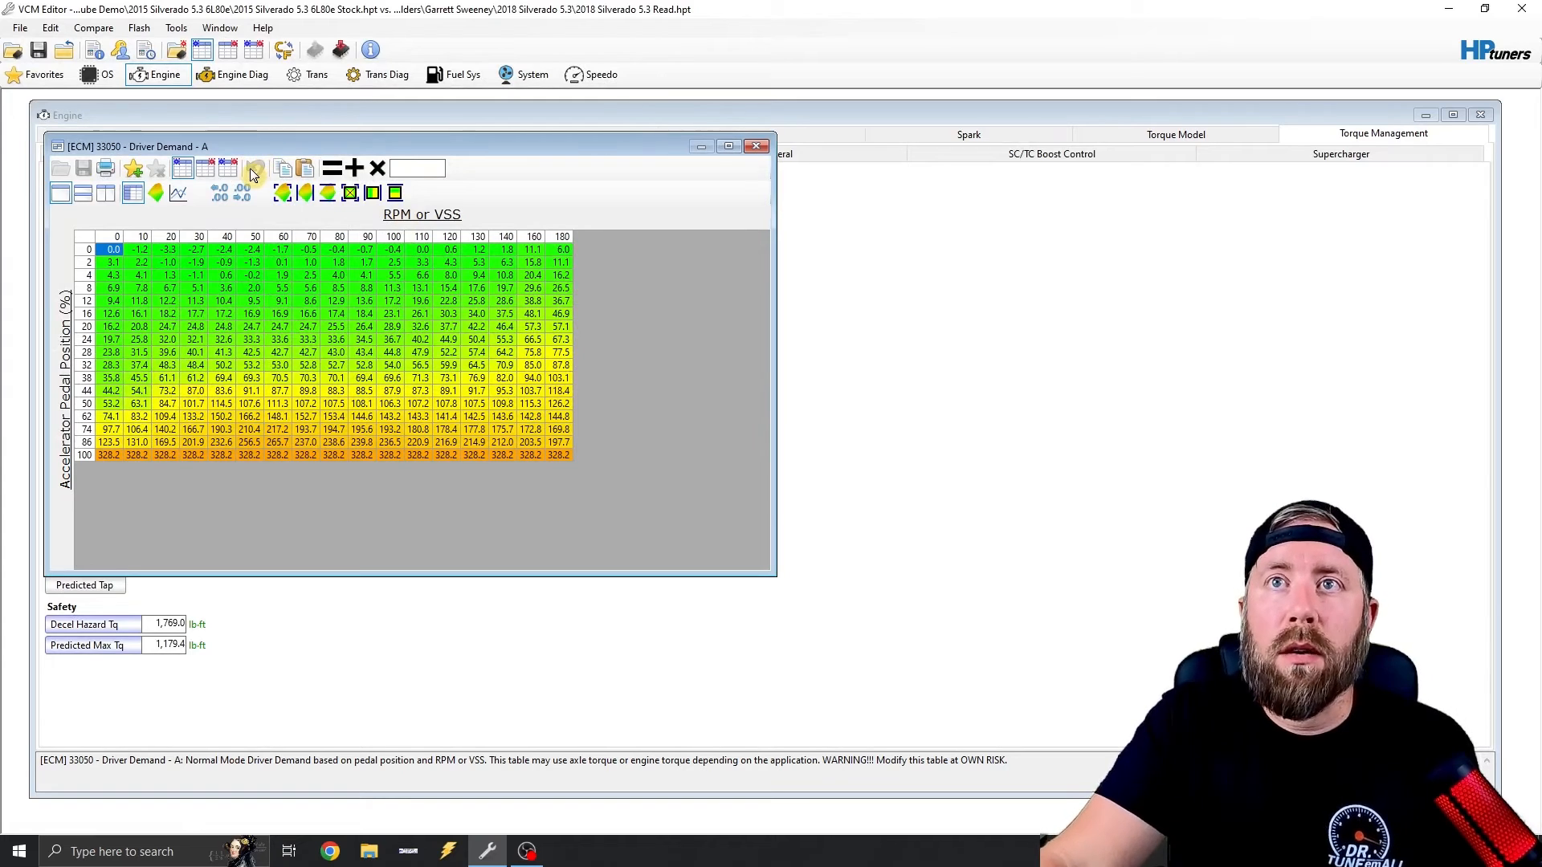
mouse_move(231, 172)
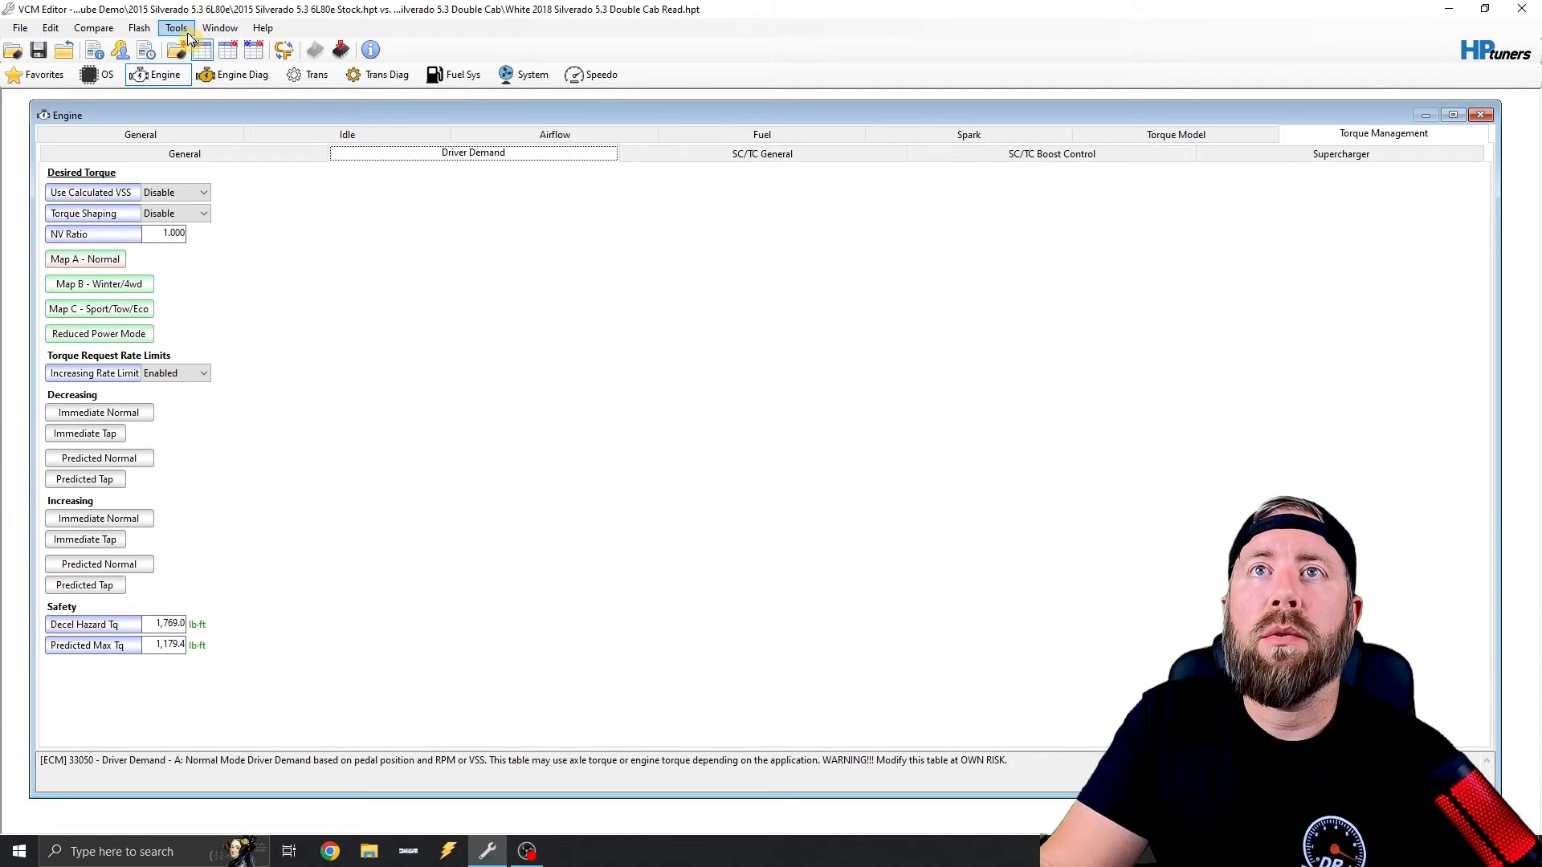
- Compare against '2015 Silverado 5.3 6L80e Stock.hpt' and show only differences
left_click(94, 28)
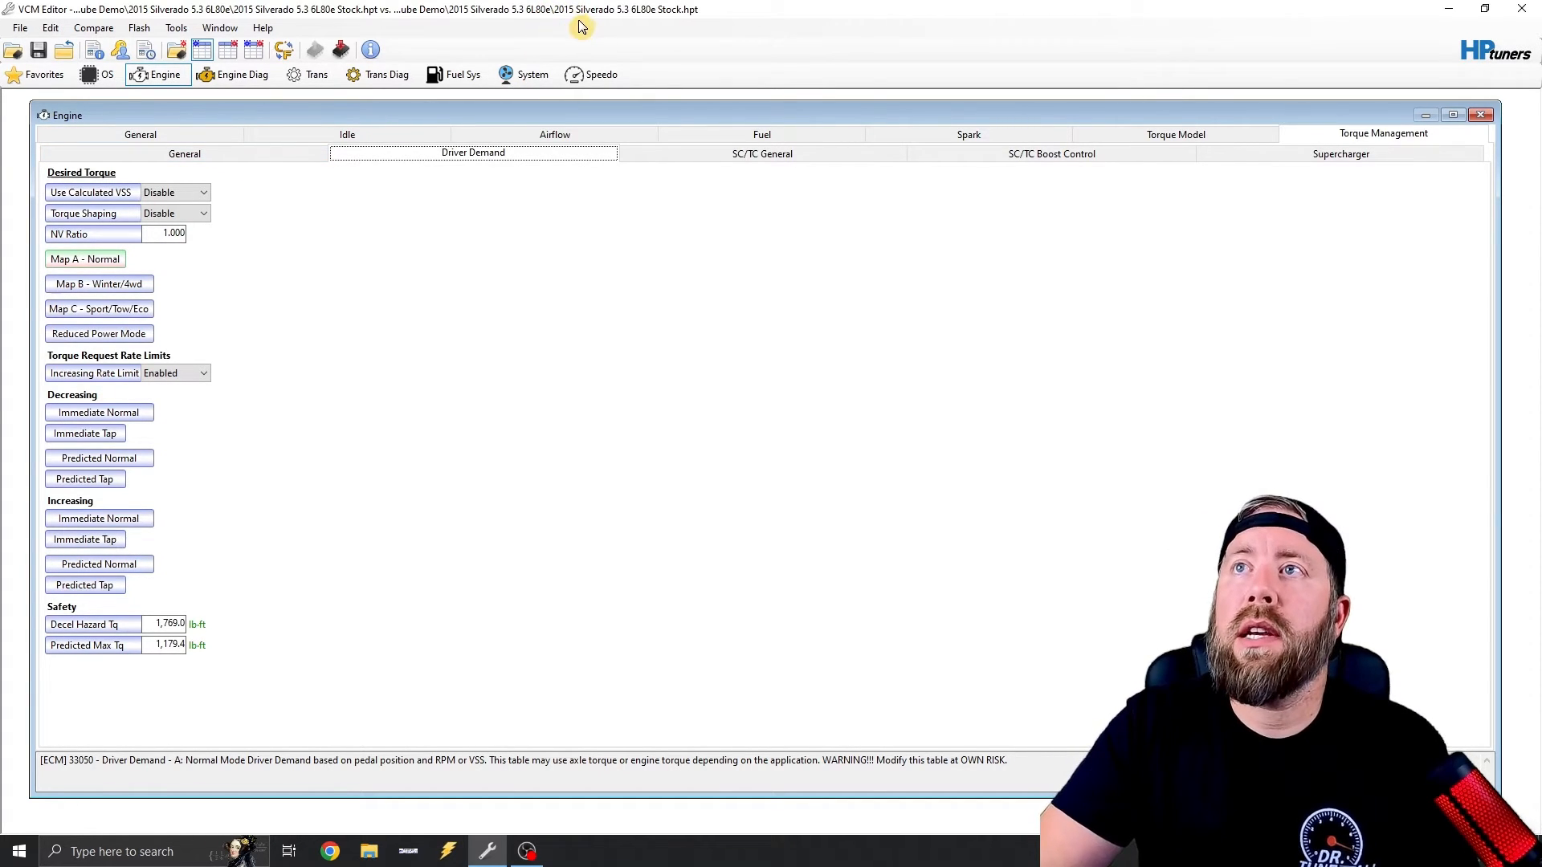
mouse_move(665, 18)
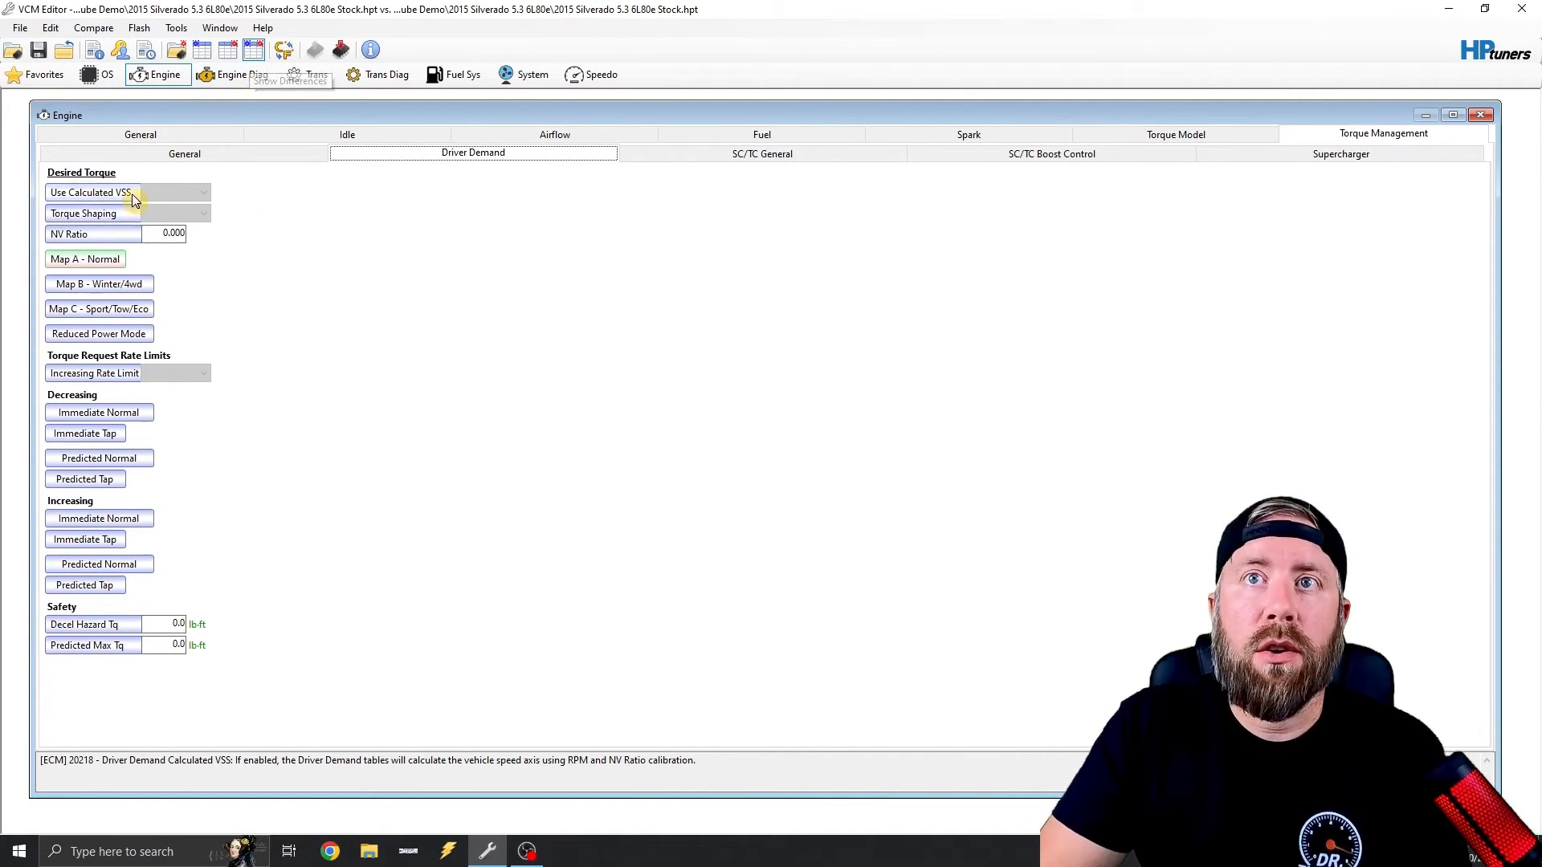
left_click(85, 258)
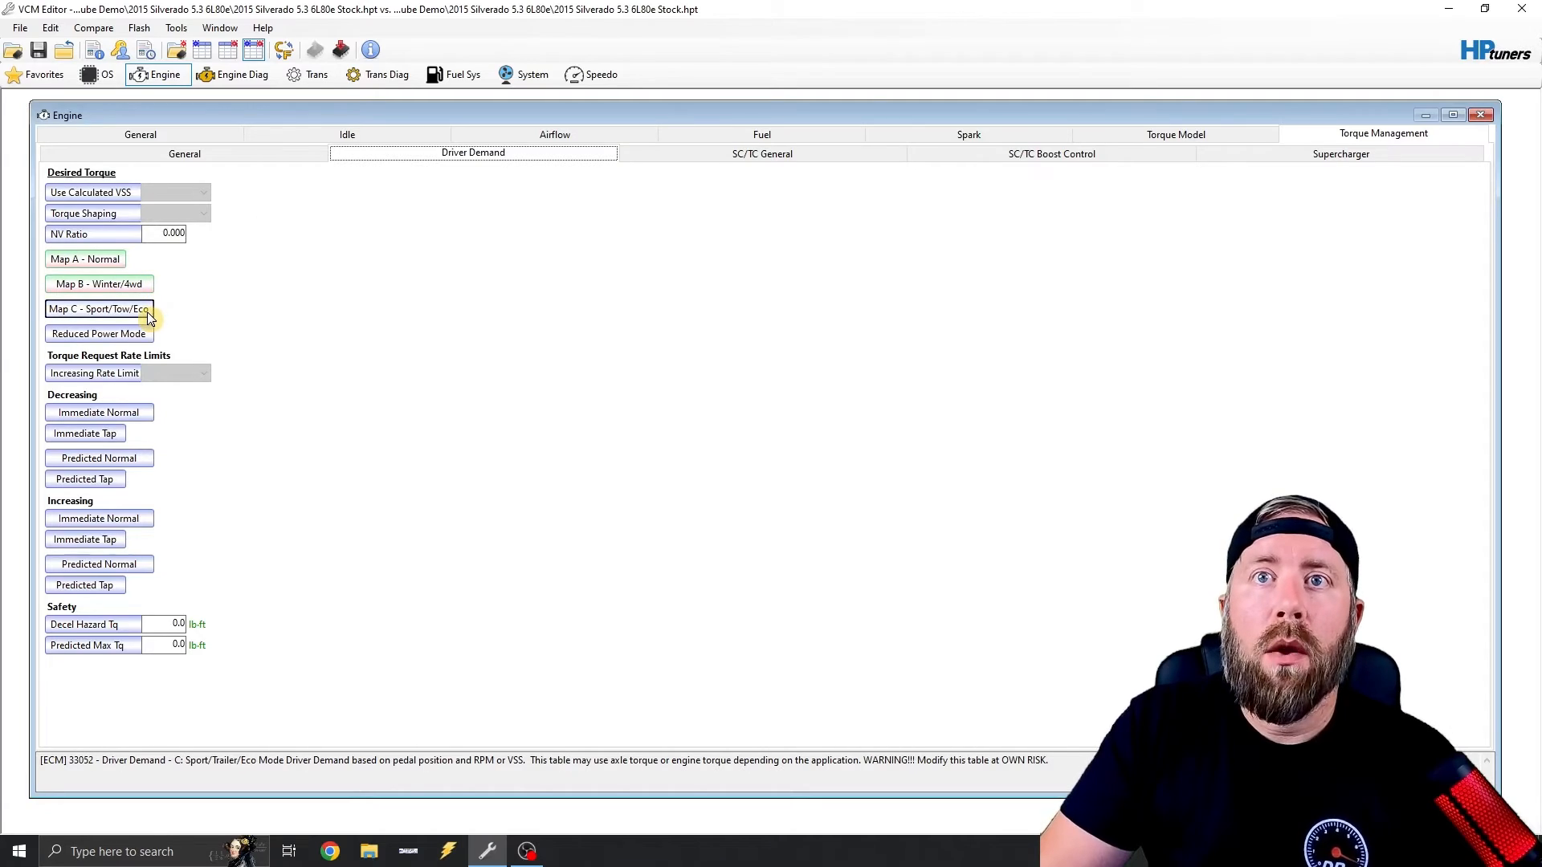
- Open the Map C - Sport/Tow/Eco driver demand table and select its cells
double_click(96, 308)
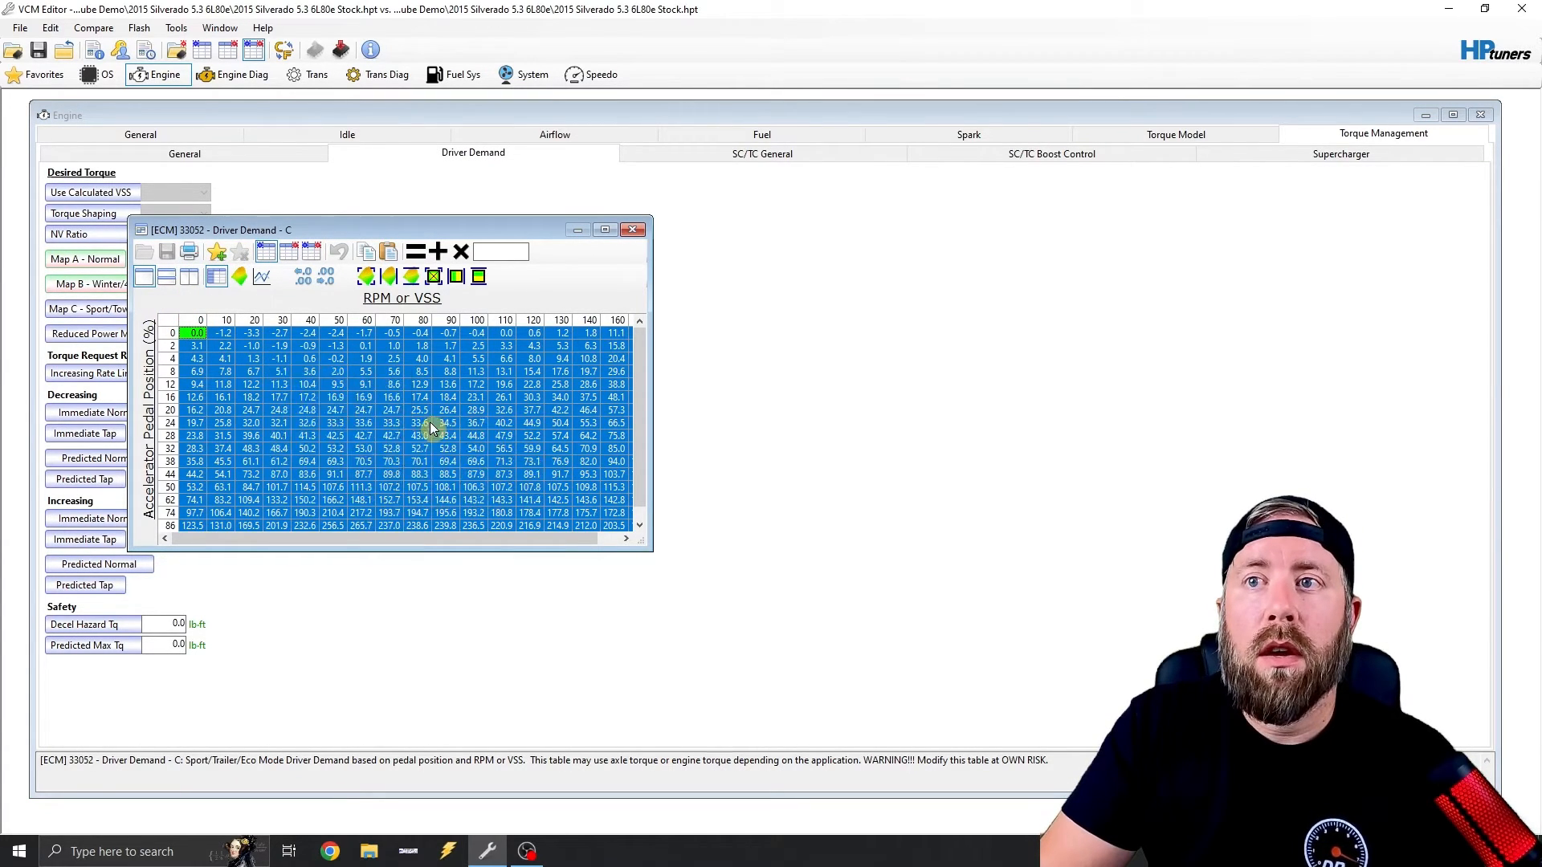
left_click(632, 229)
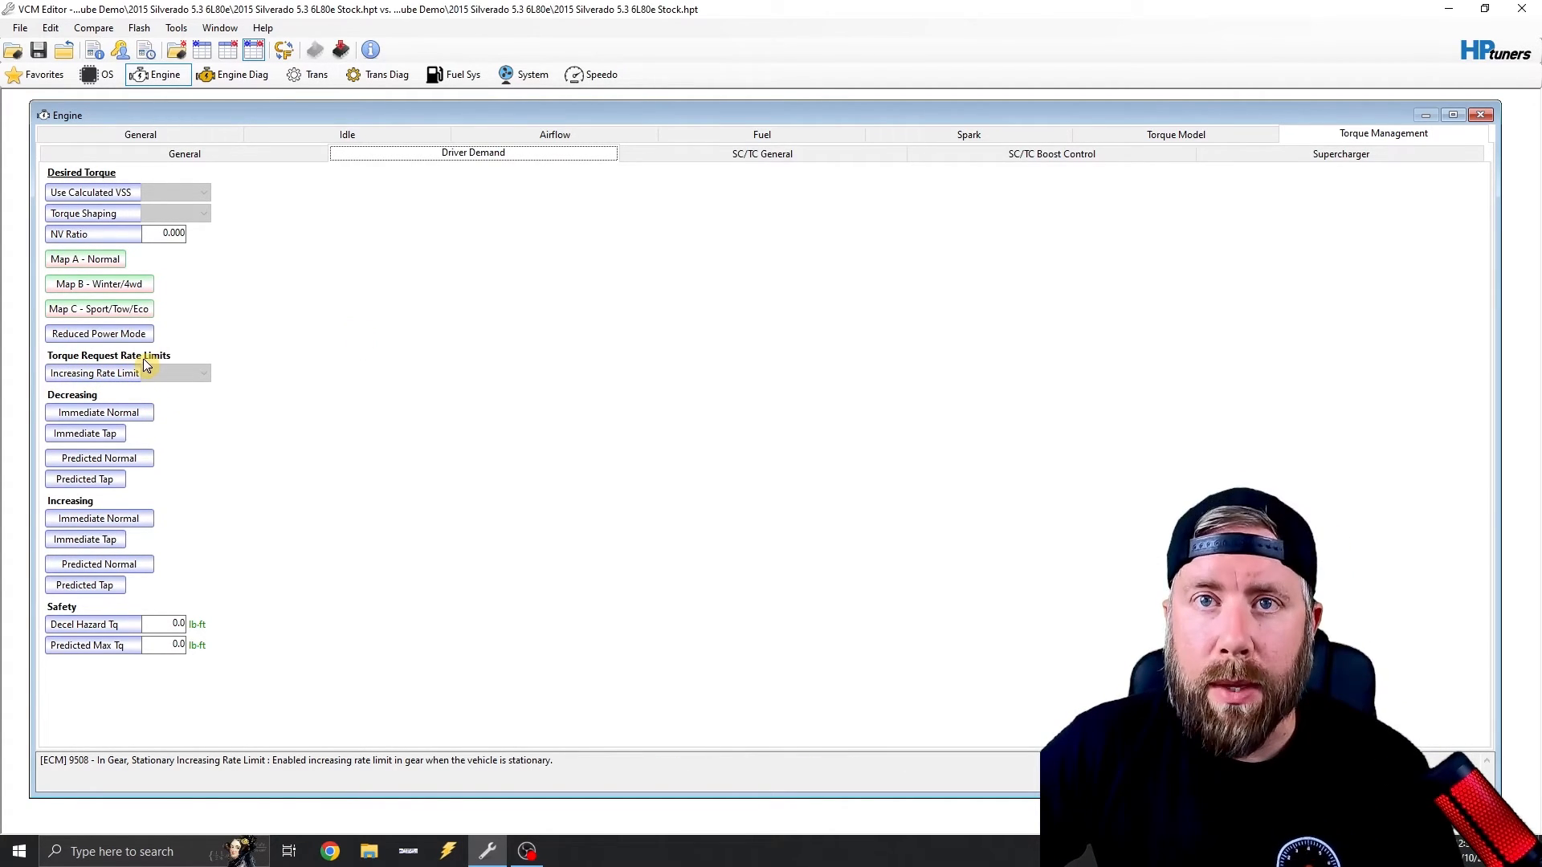
mouse_move(119, 427)
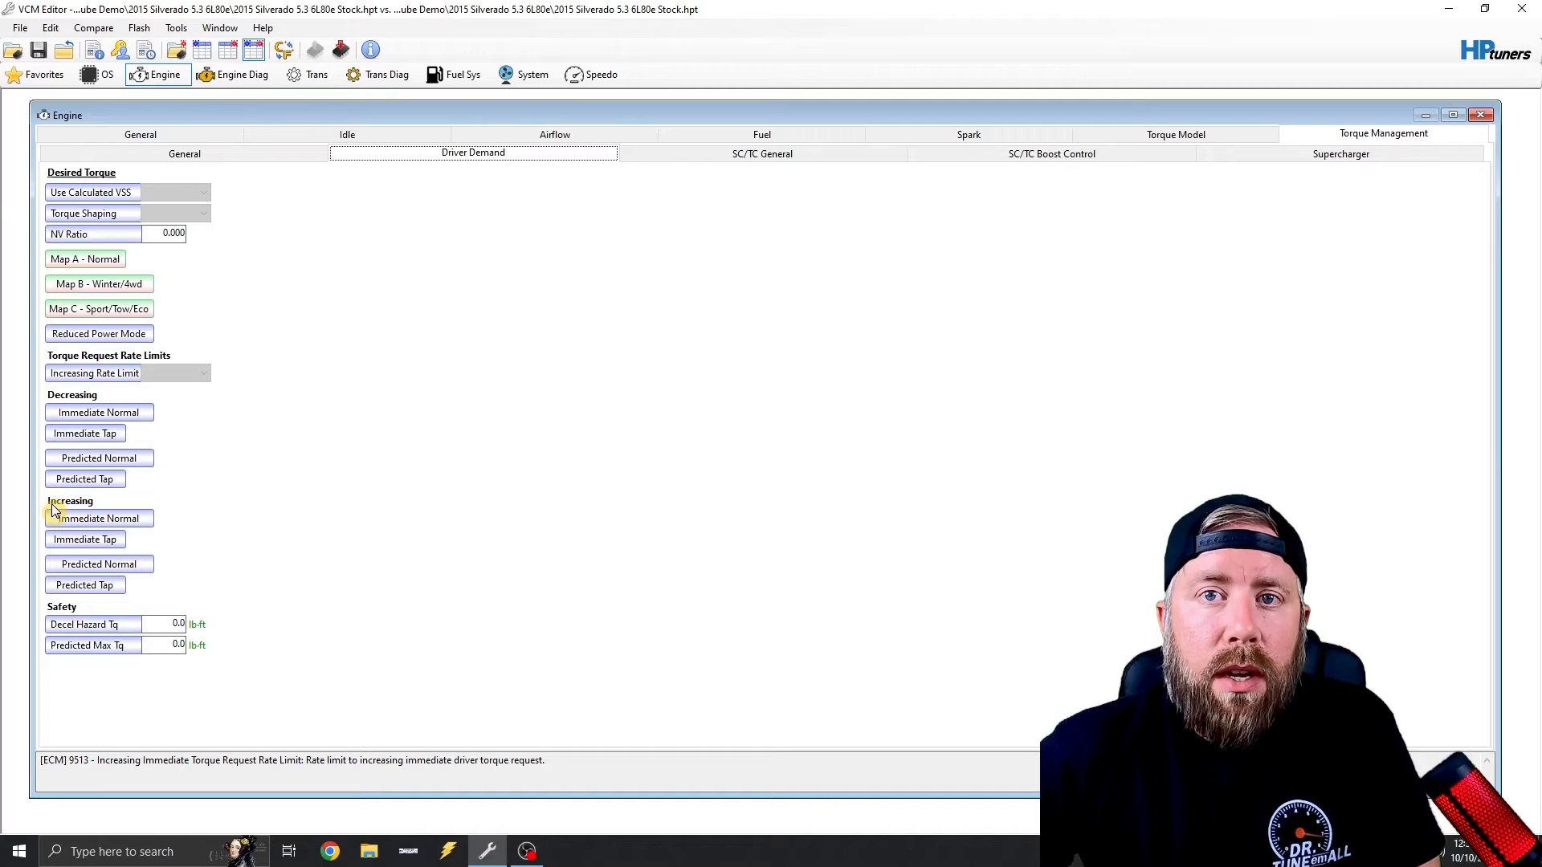
- Set all gear rows of the Predicted Normal rate limit table to maximum and close it
left_click(98, 563)
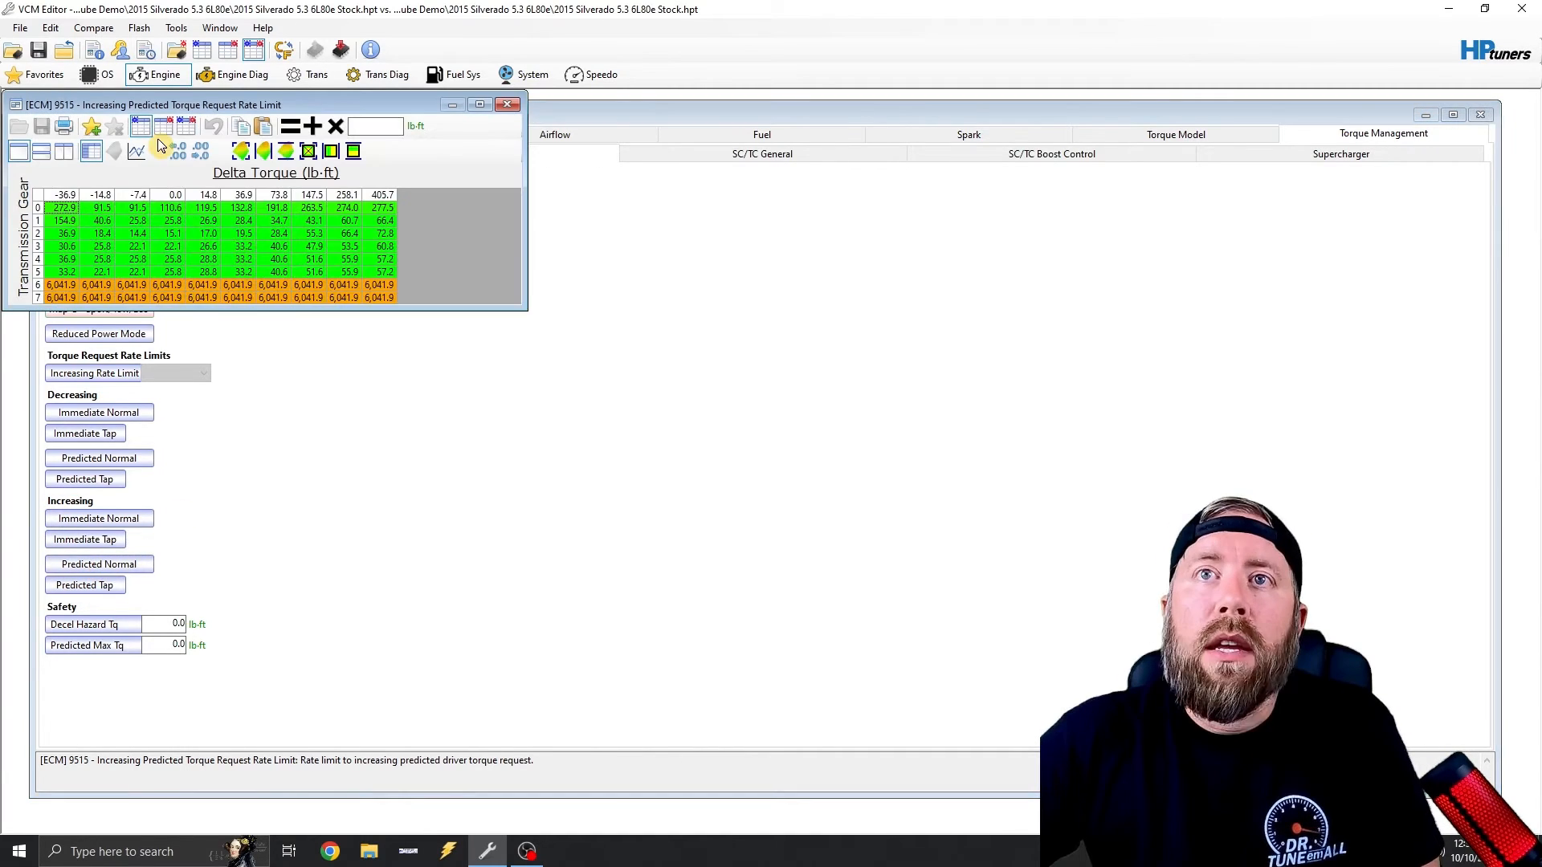
left_click(57, 231)
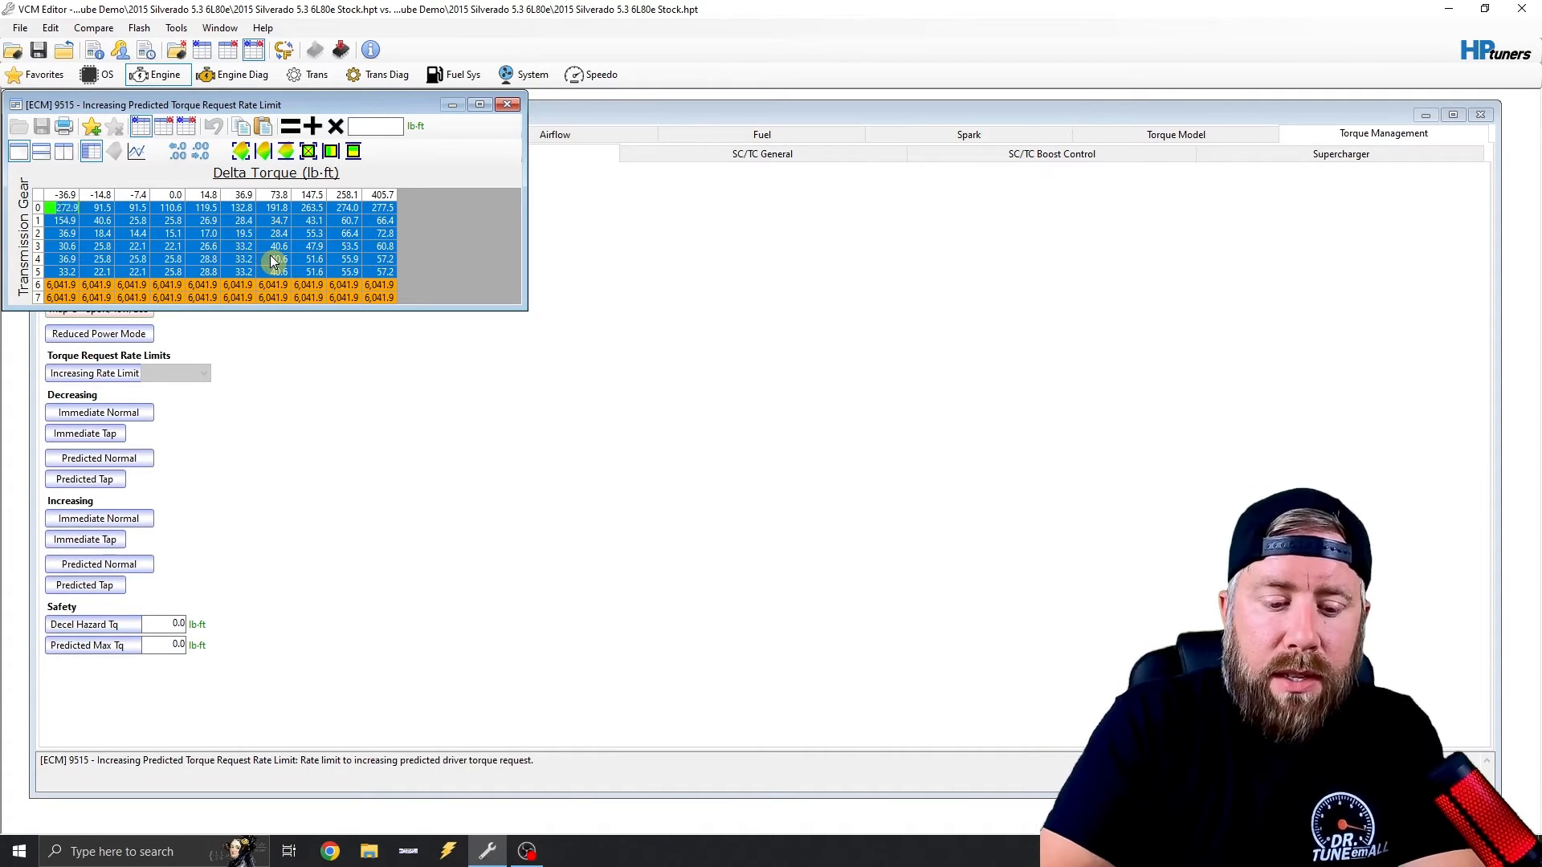
left_click(56, 207)
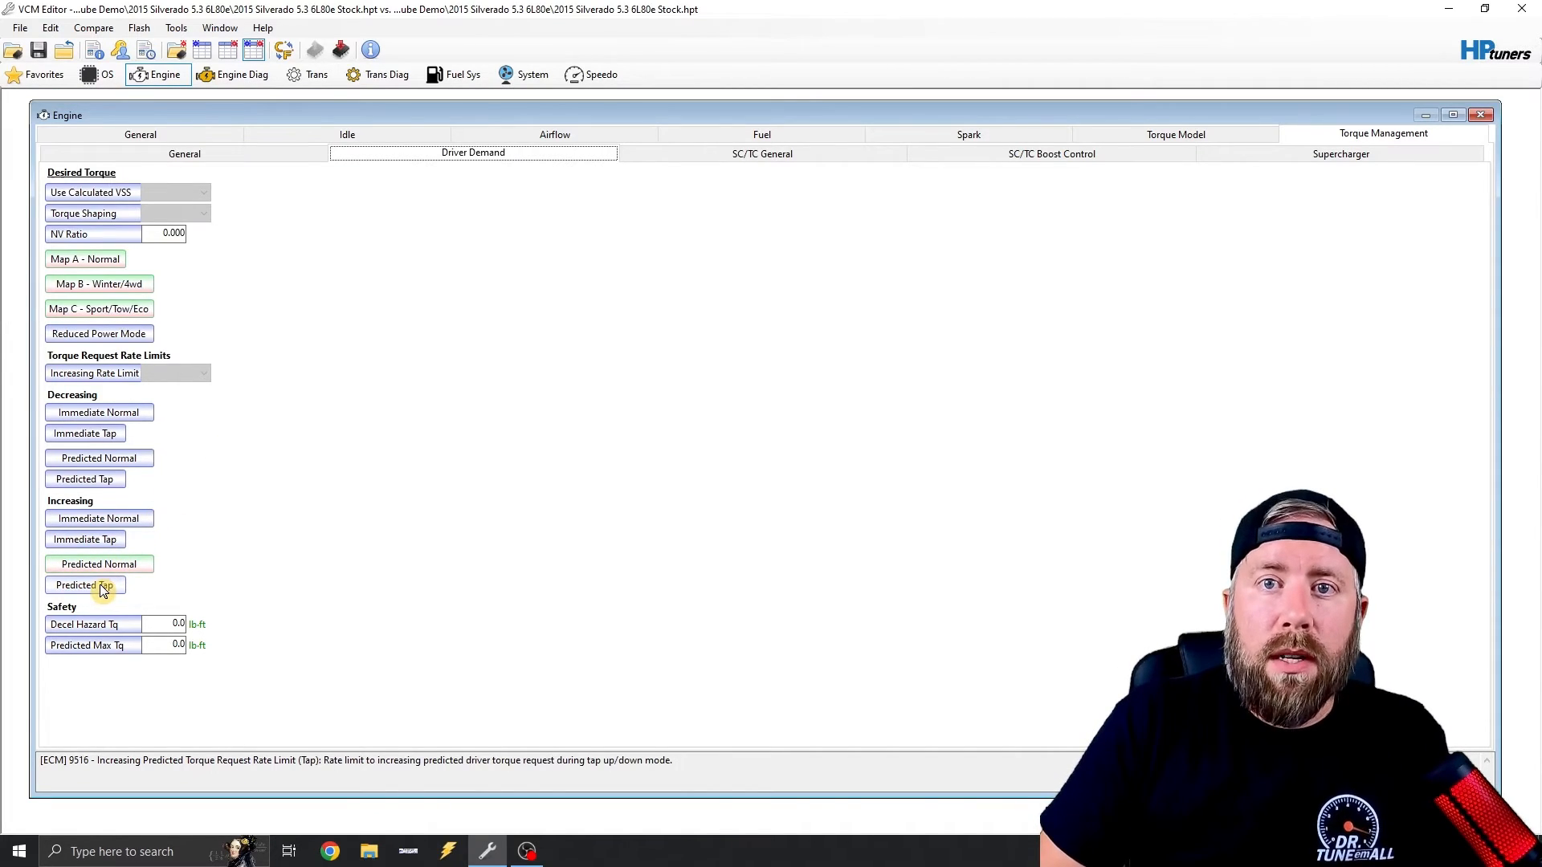
- Paste 6,041.9 lb-ft into every Predicted Tap rate limit cell and close the table
left_click(85, 585)
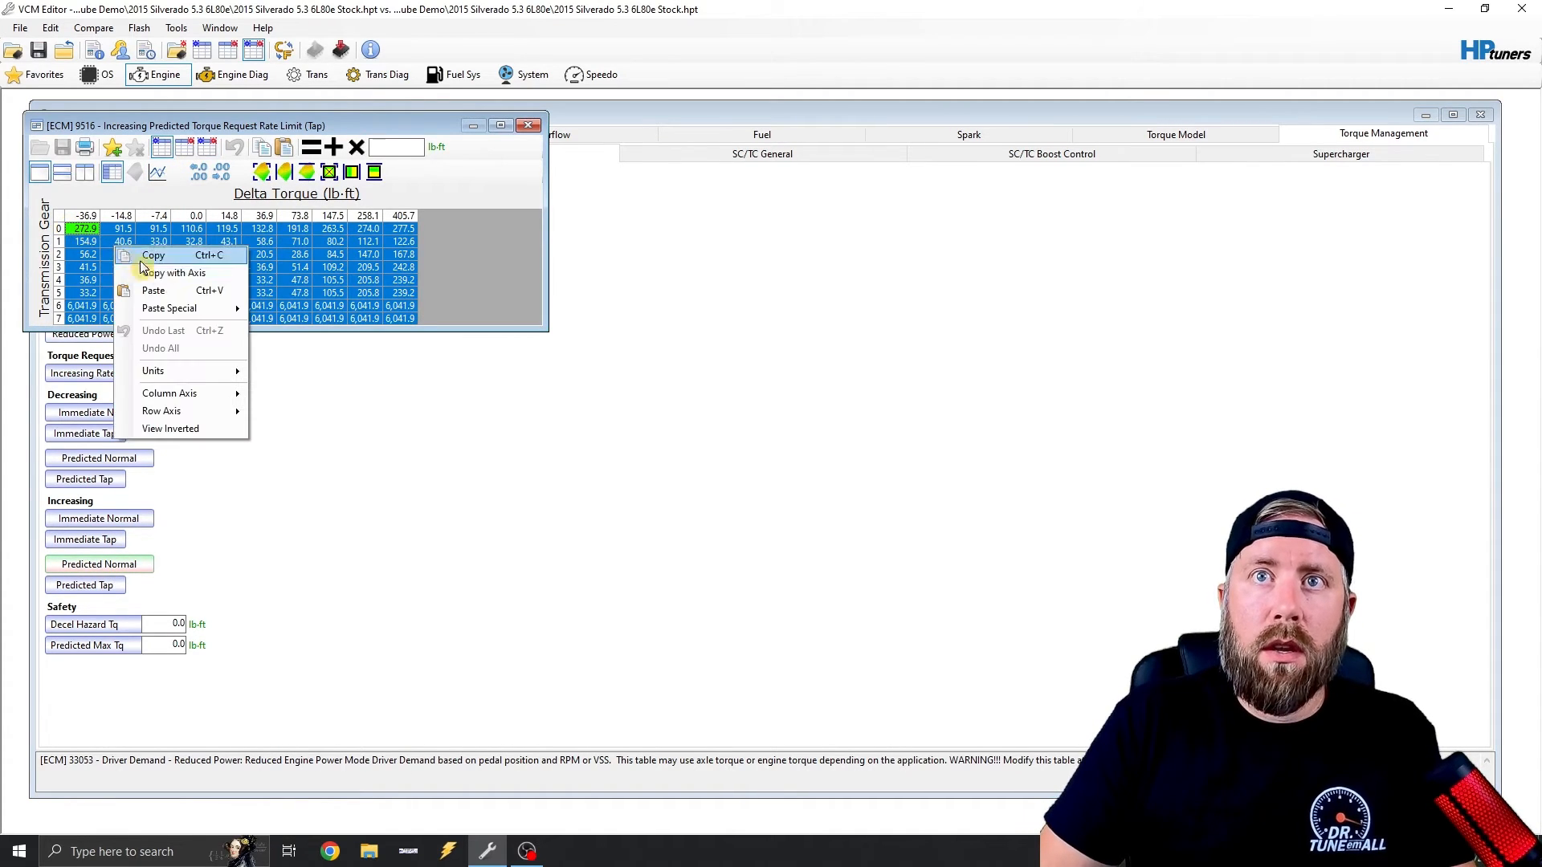
left_click(153, 290)
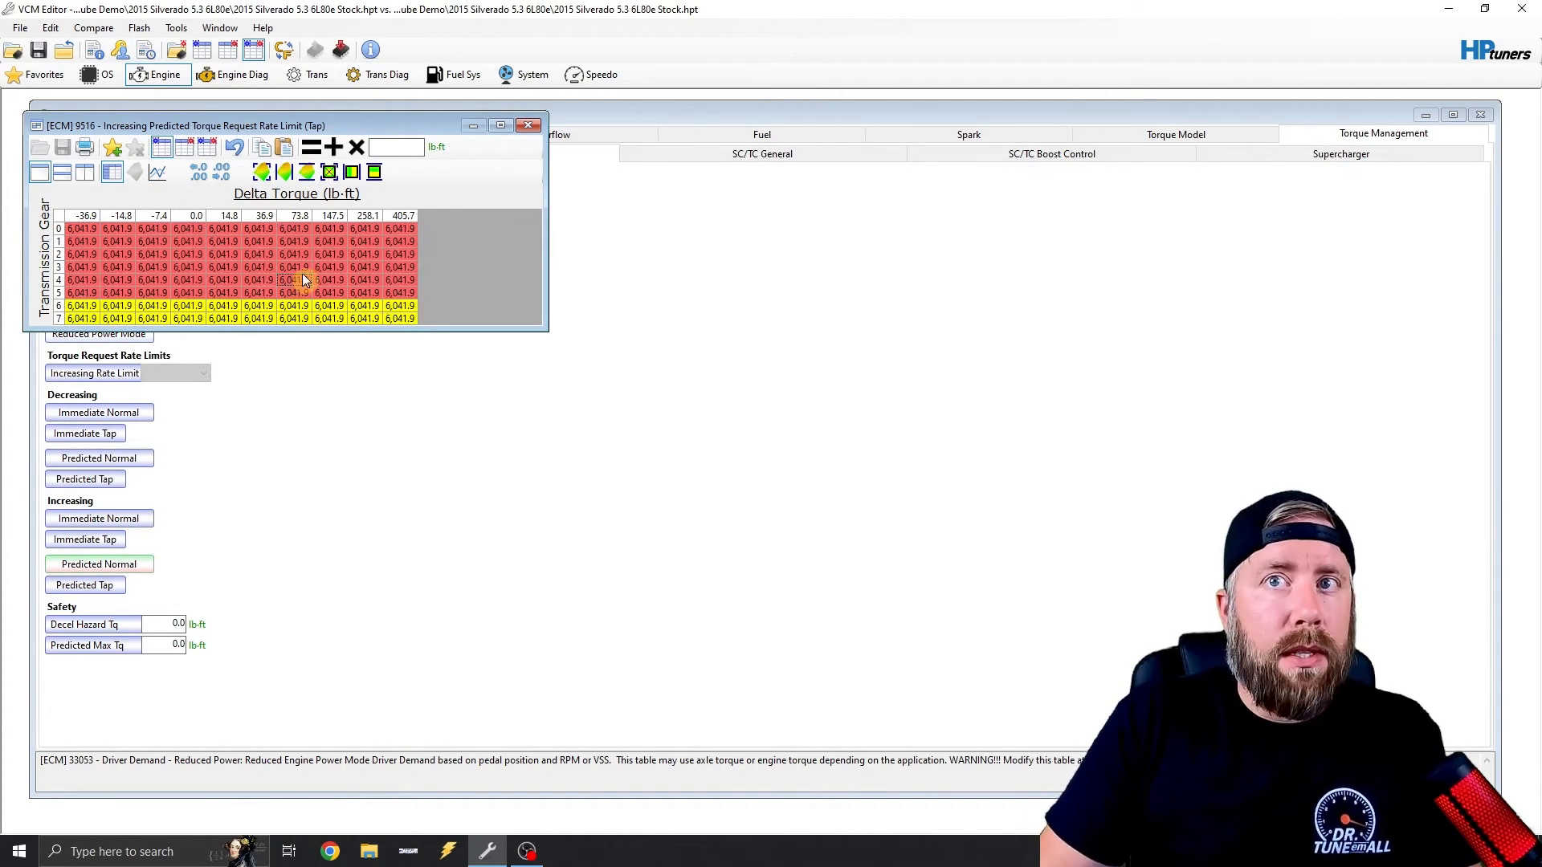
mouse_move(526, 133)
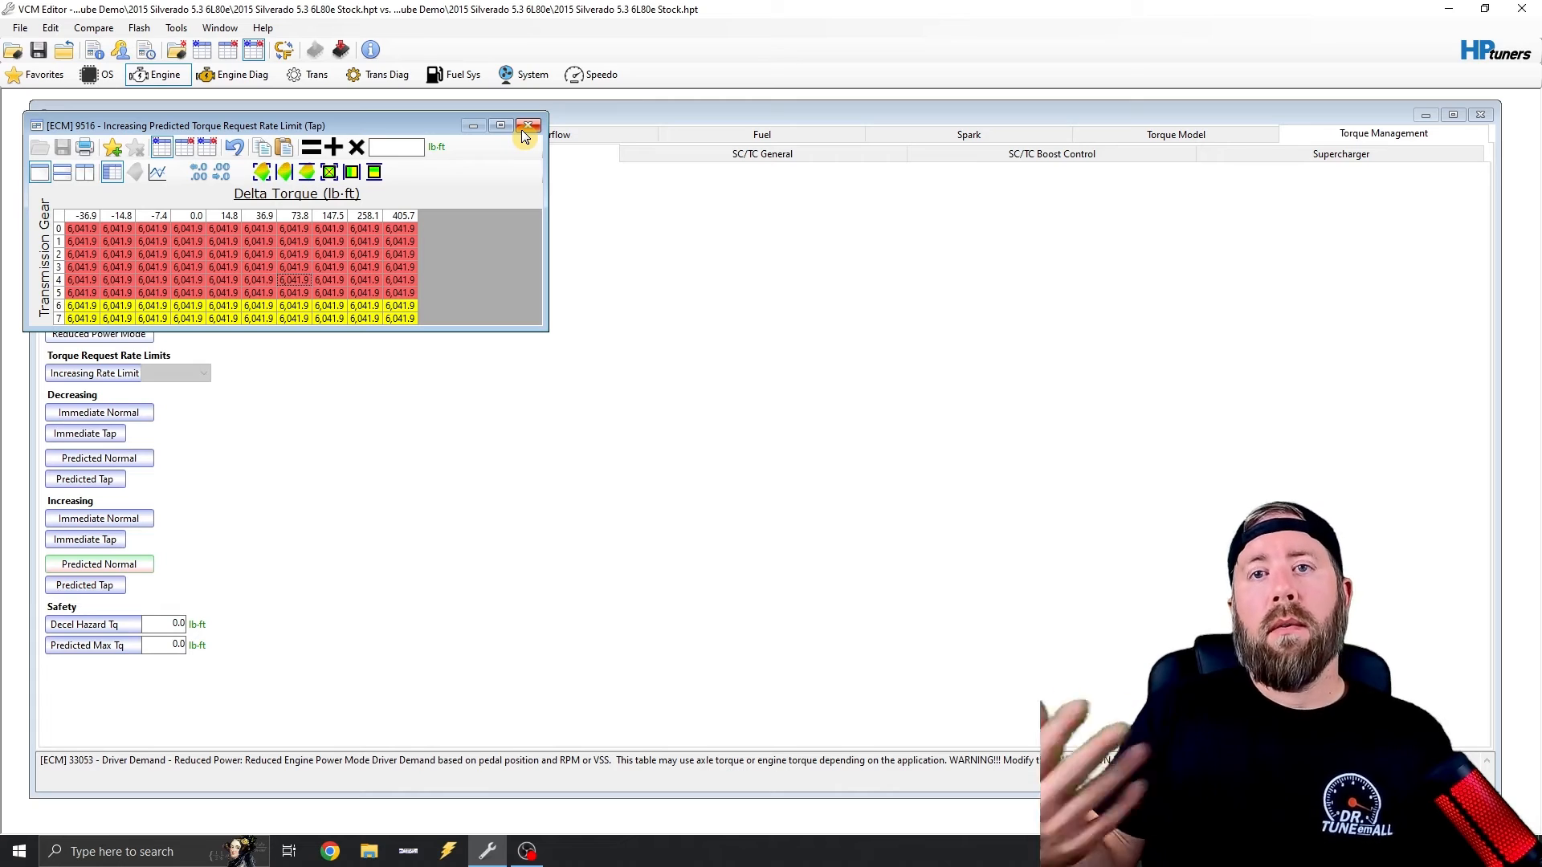
left_click(526, 125)
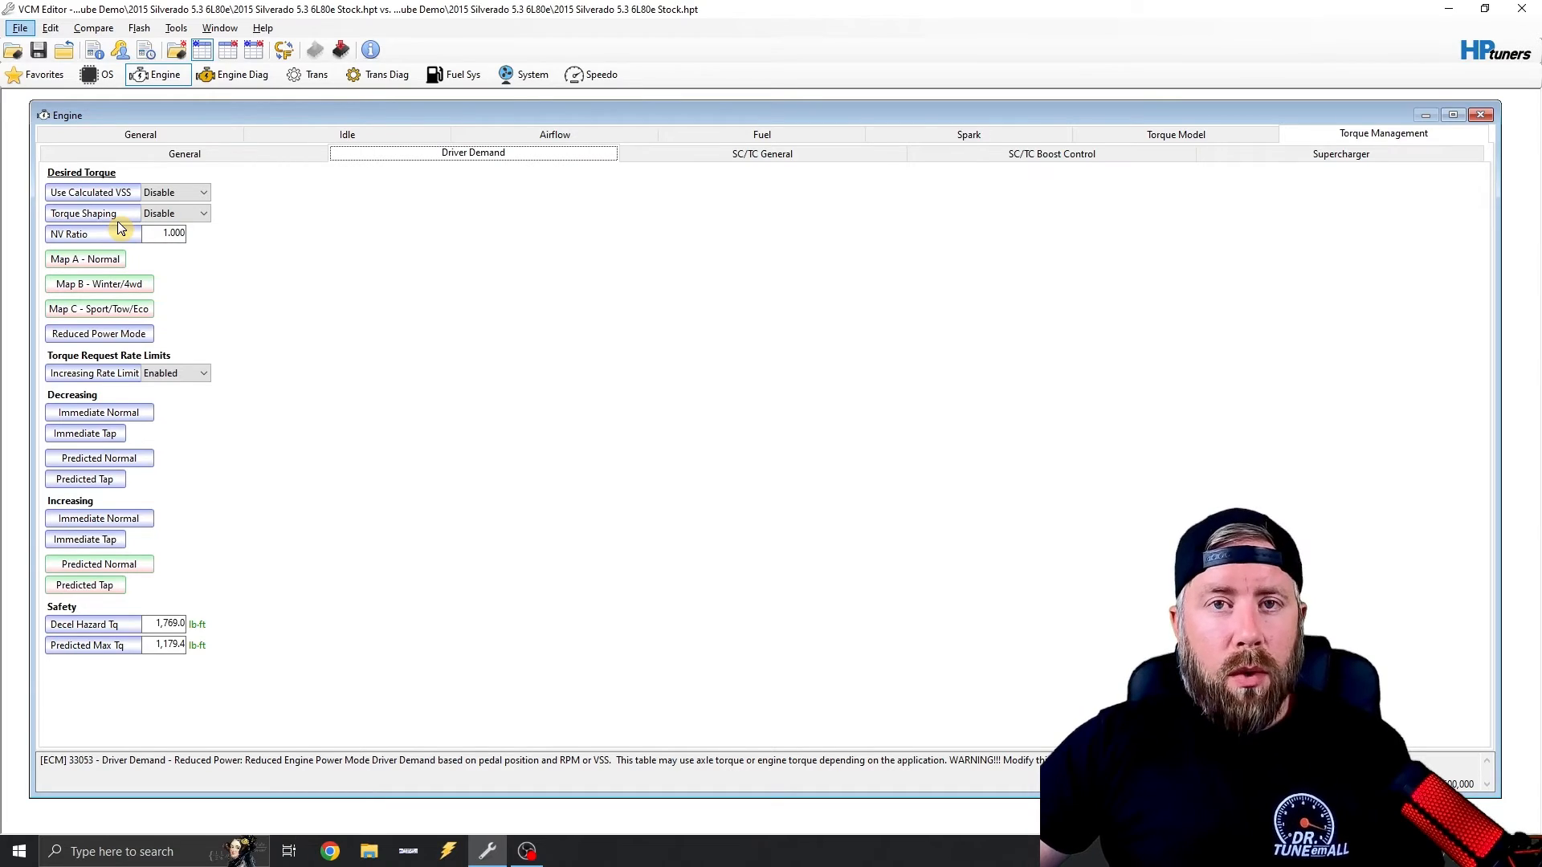
mouse_move(184, 221)
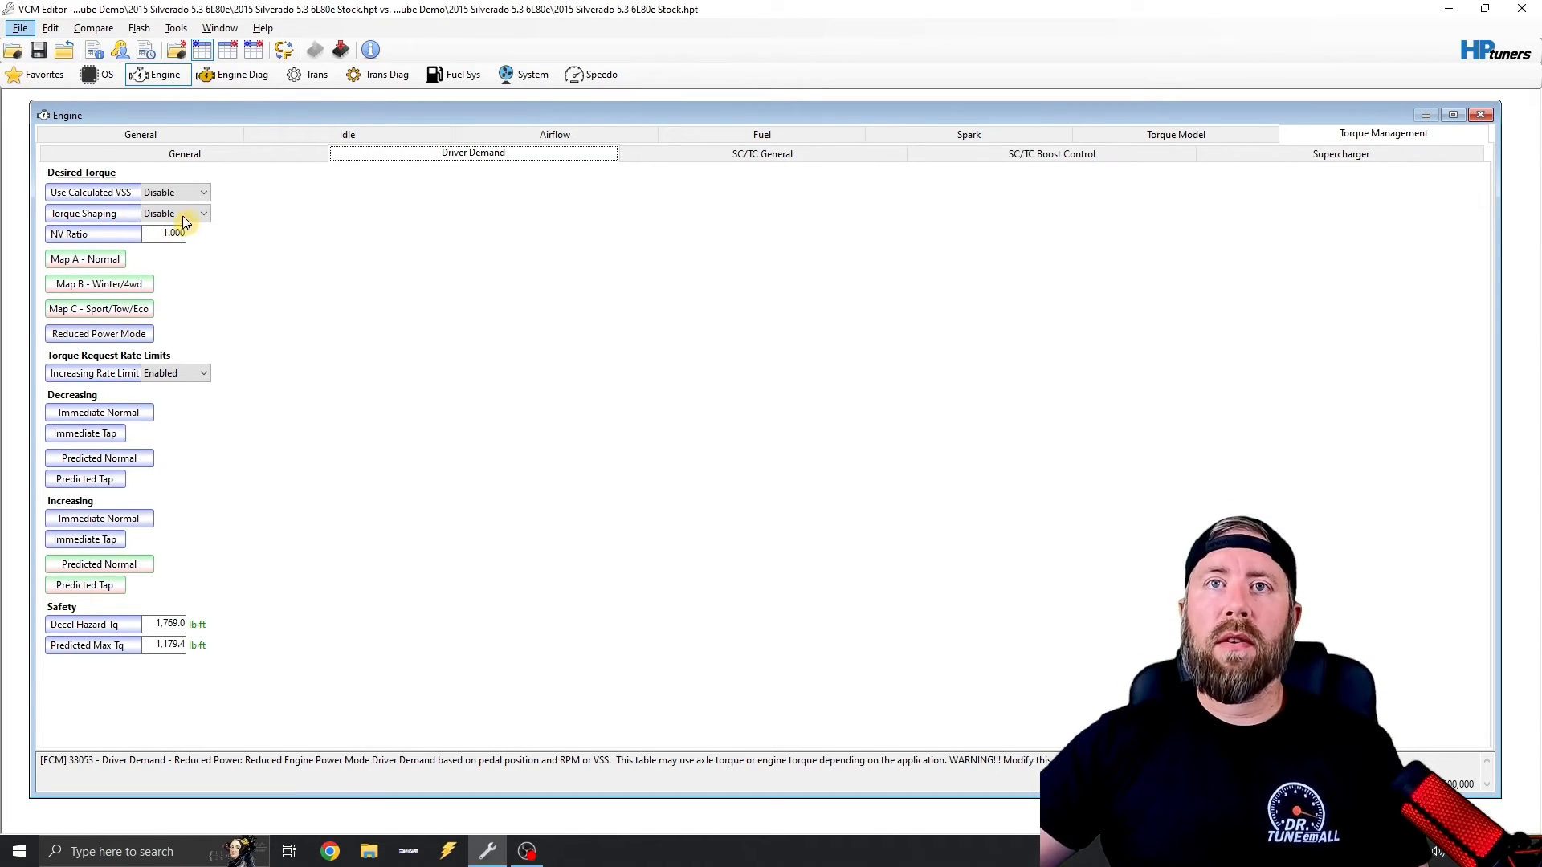
left_click(196, 213)
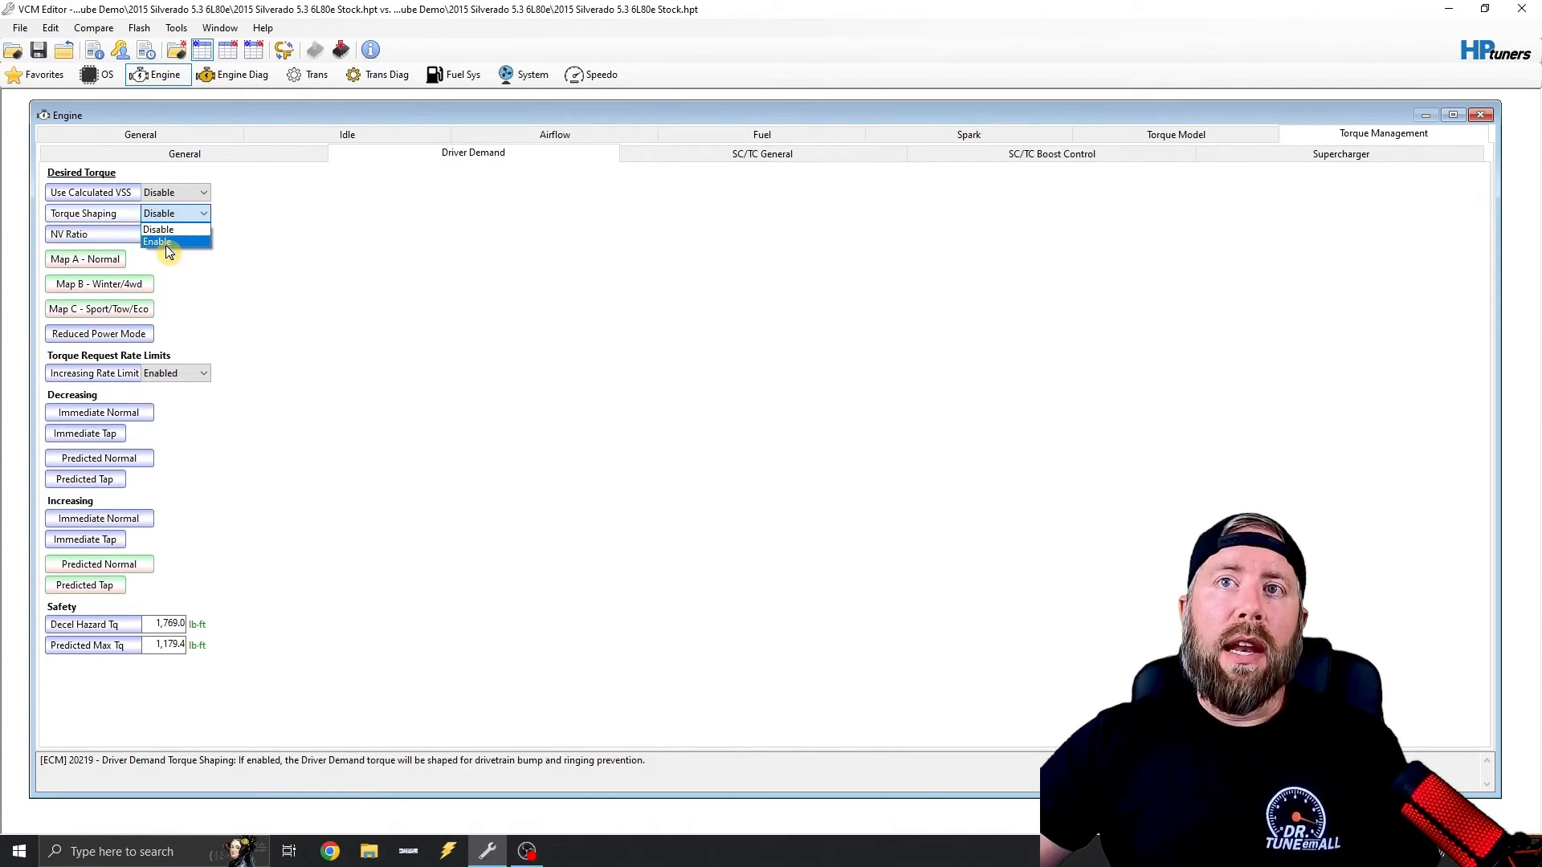
left_click(160, 242)
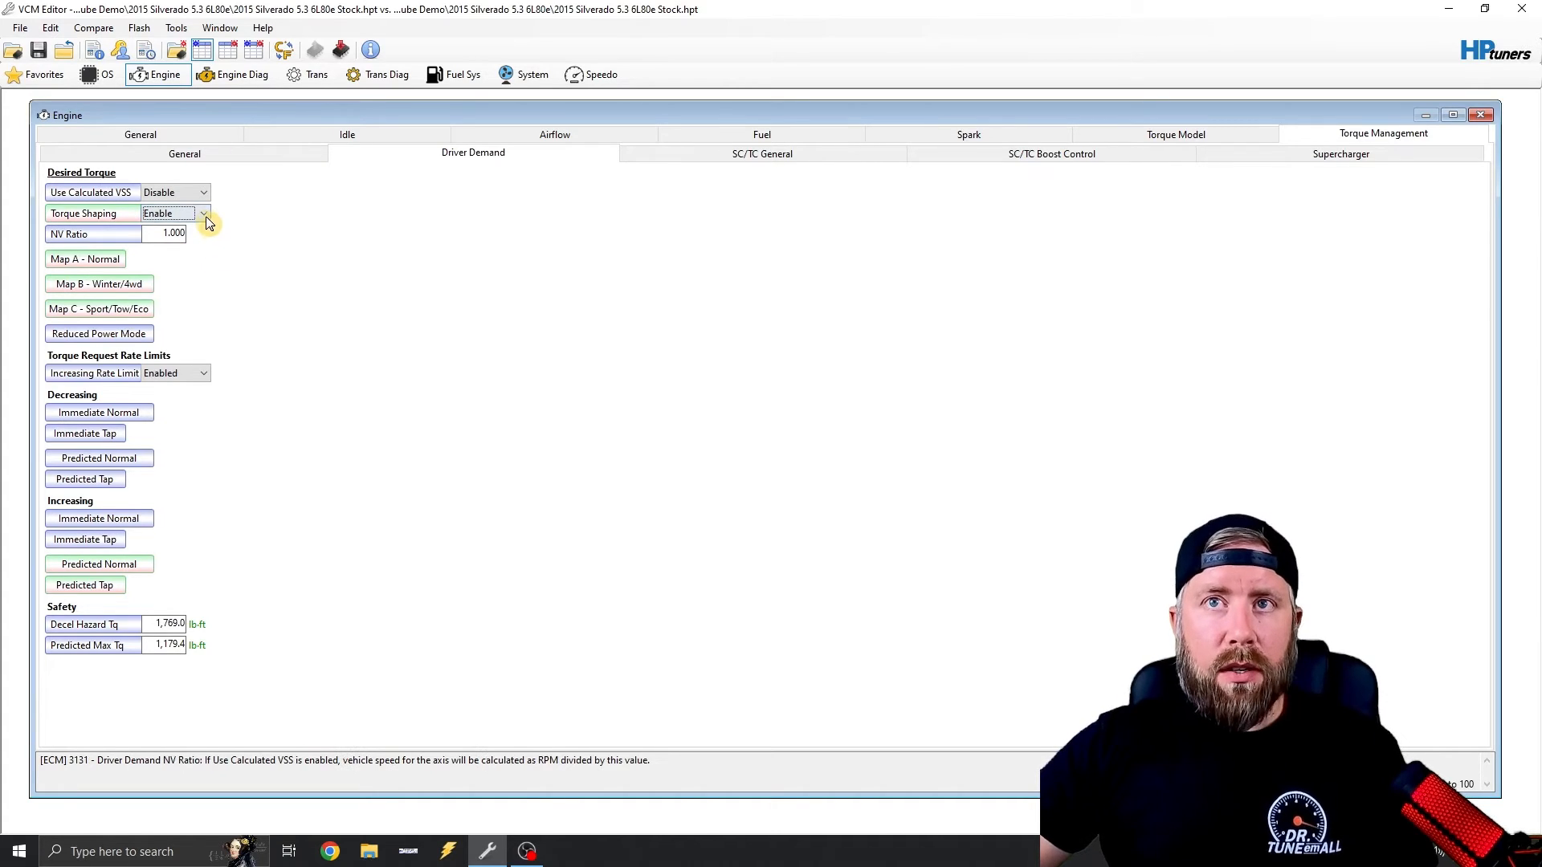
left_click(203, 214)
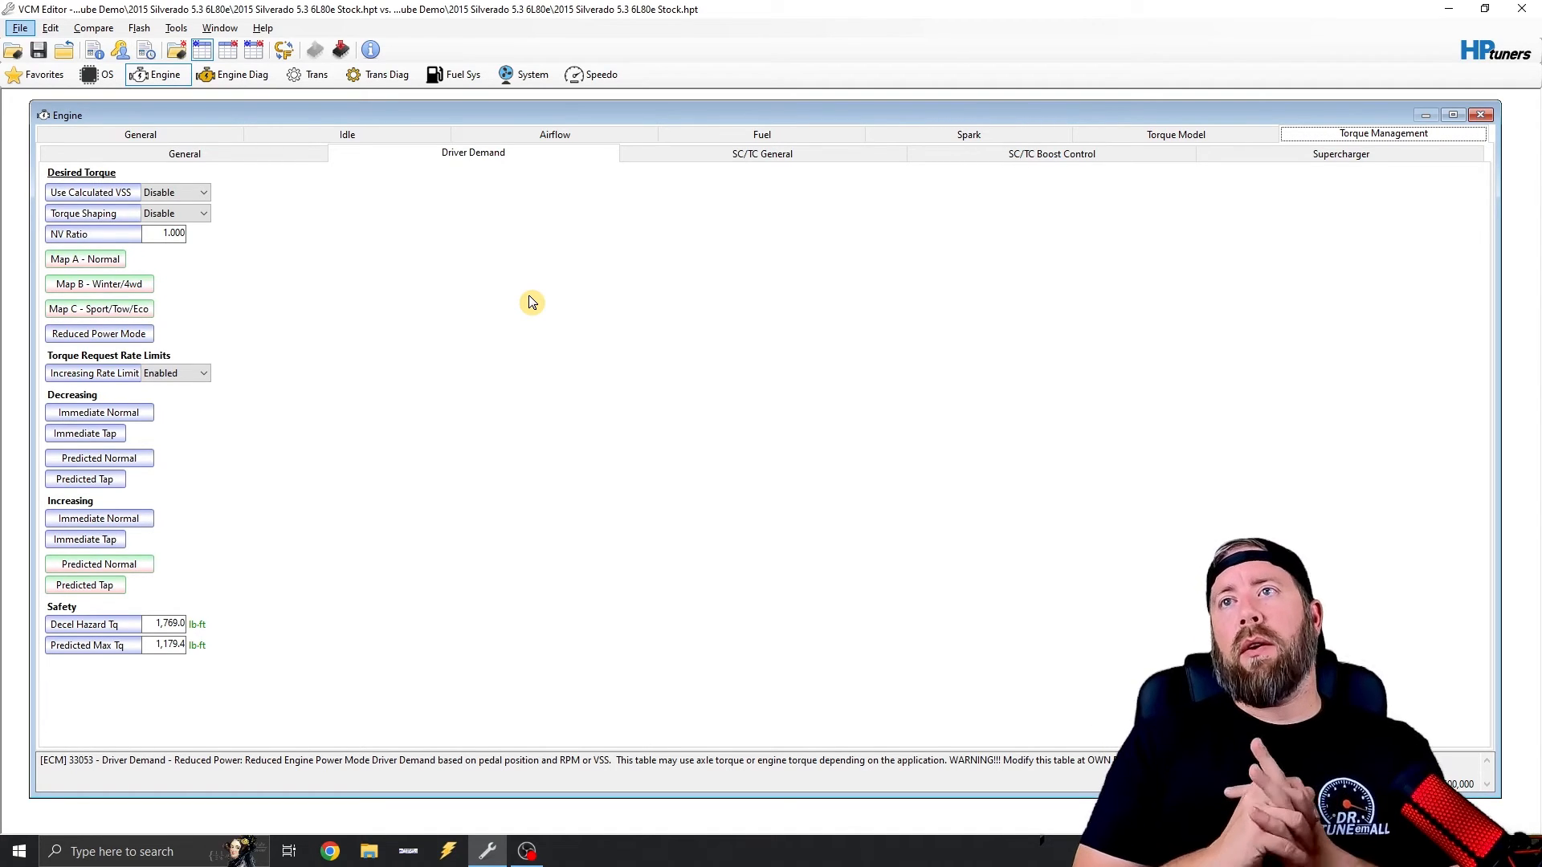
mouse_move(760, 136)
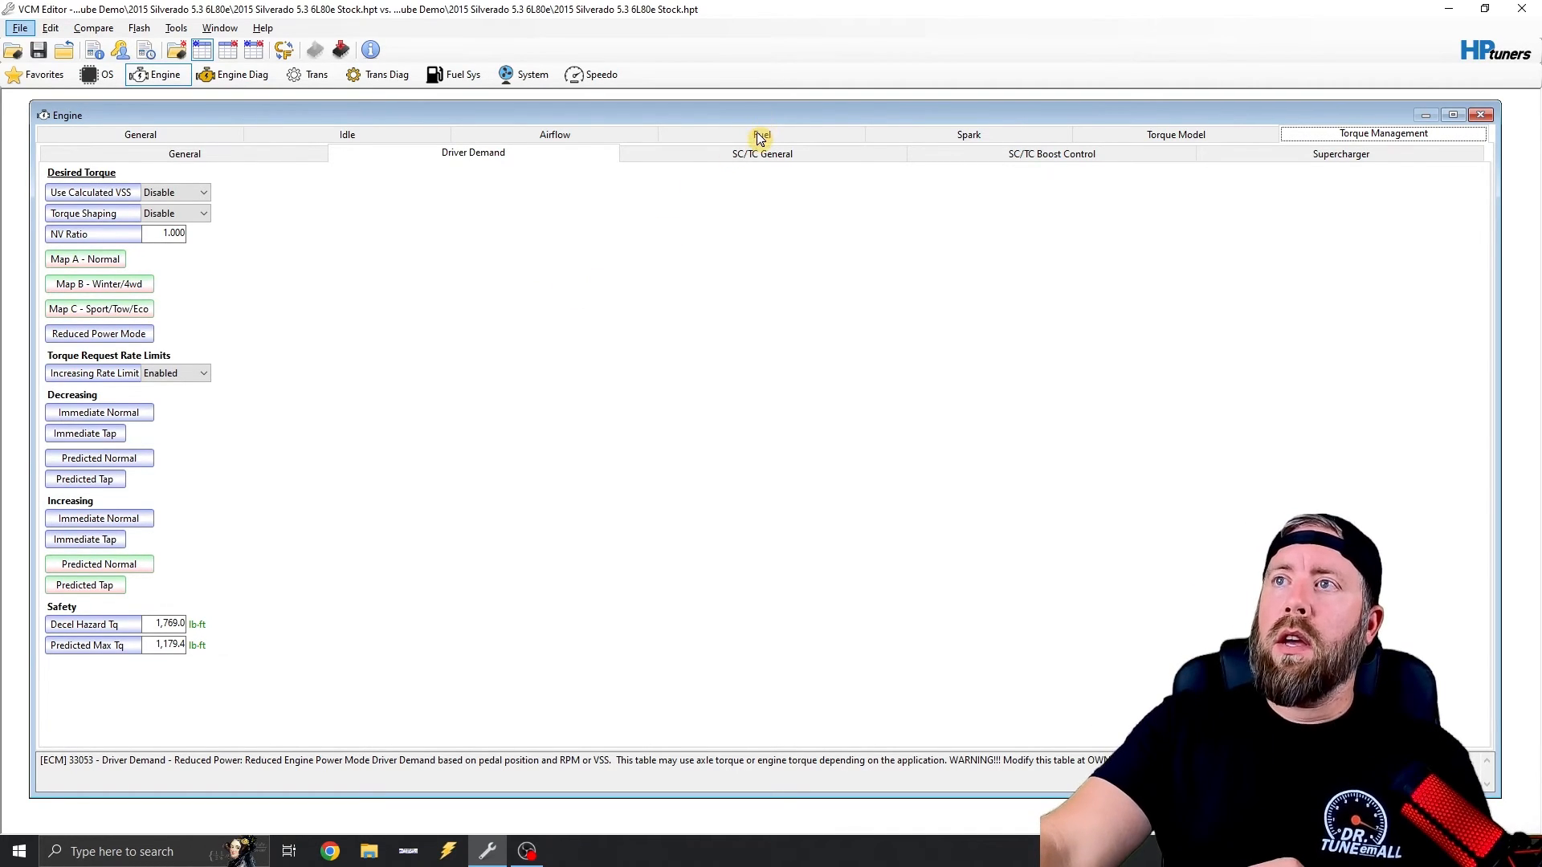
- Open the Fuel Power Enrichment settings and edit Min Torque Hyst to 0 %
left_click(762, 135)
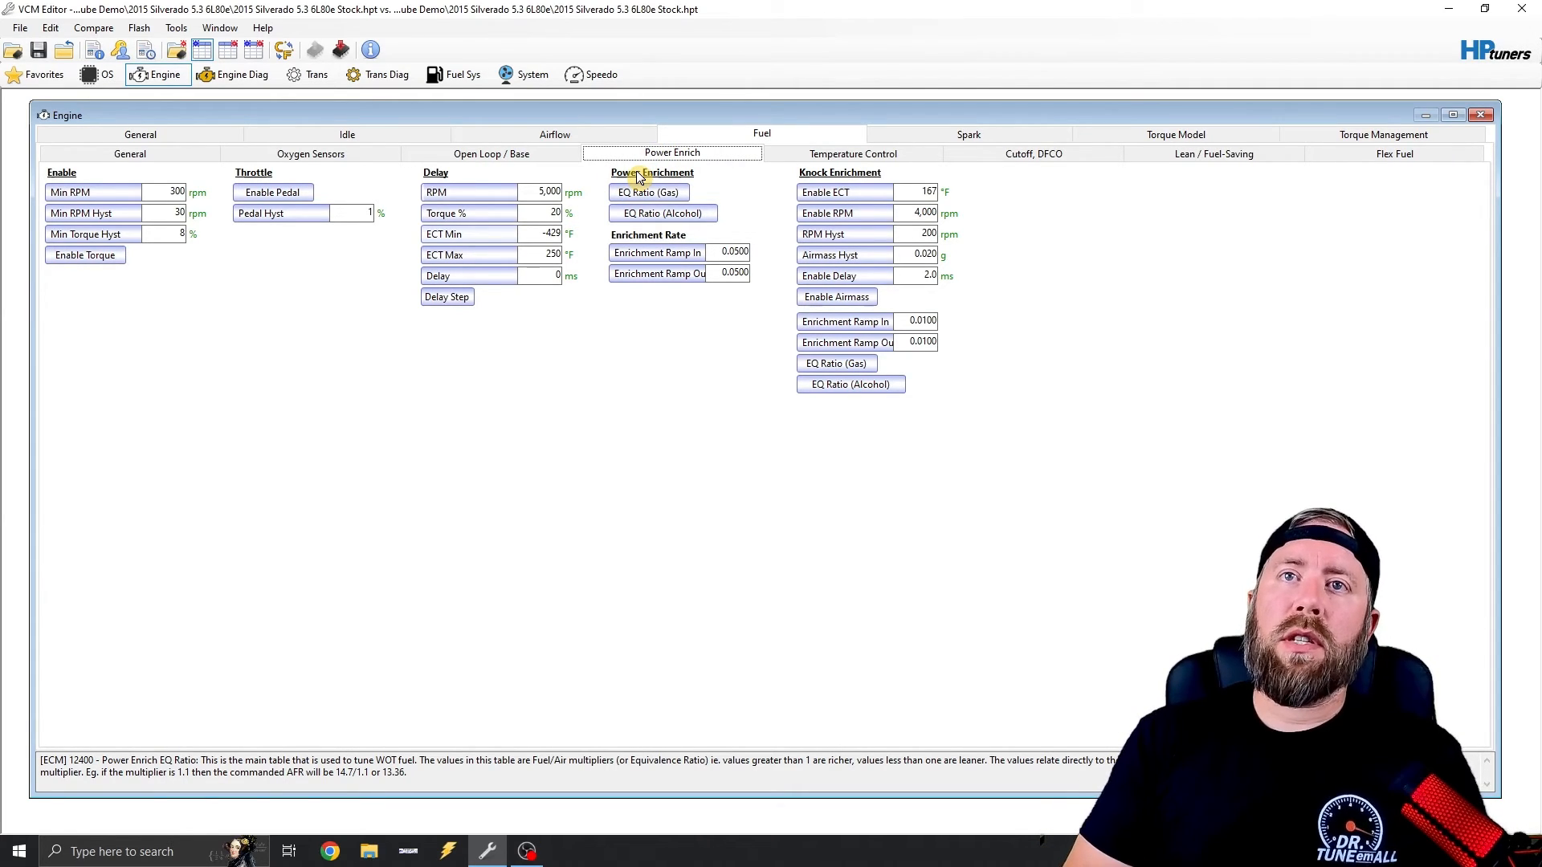
left_click(86, 255)
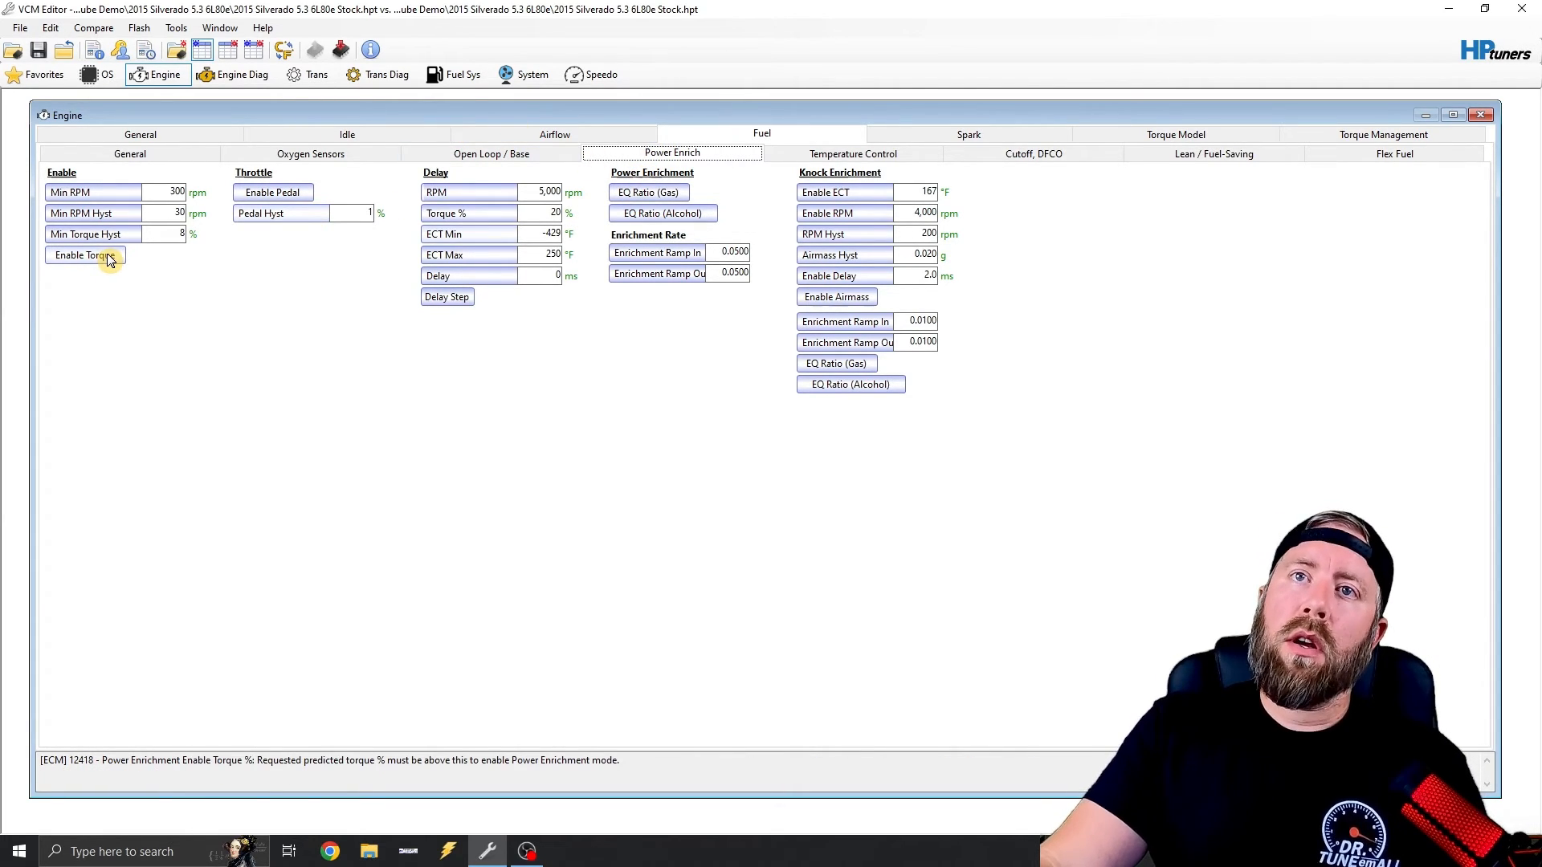
left_click(85, 256)
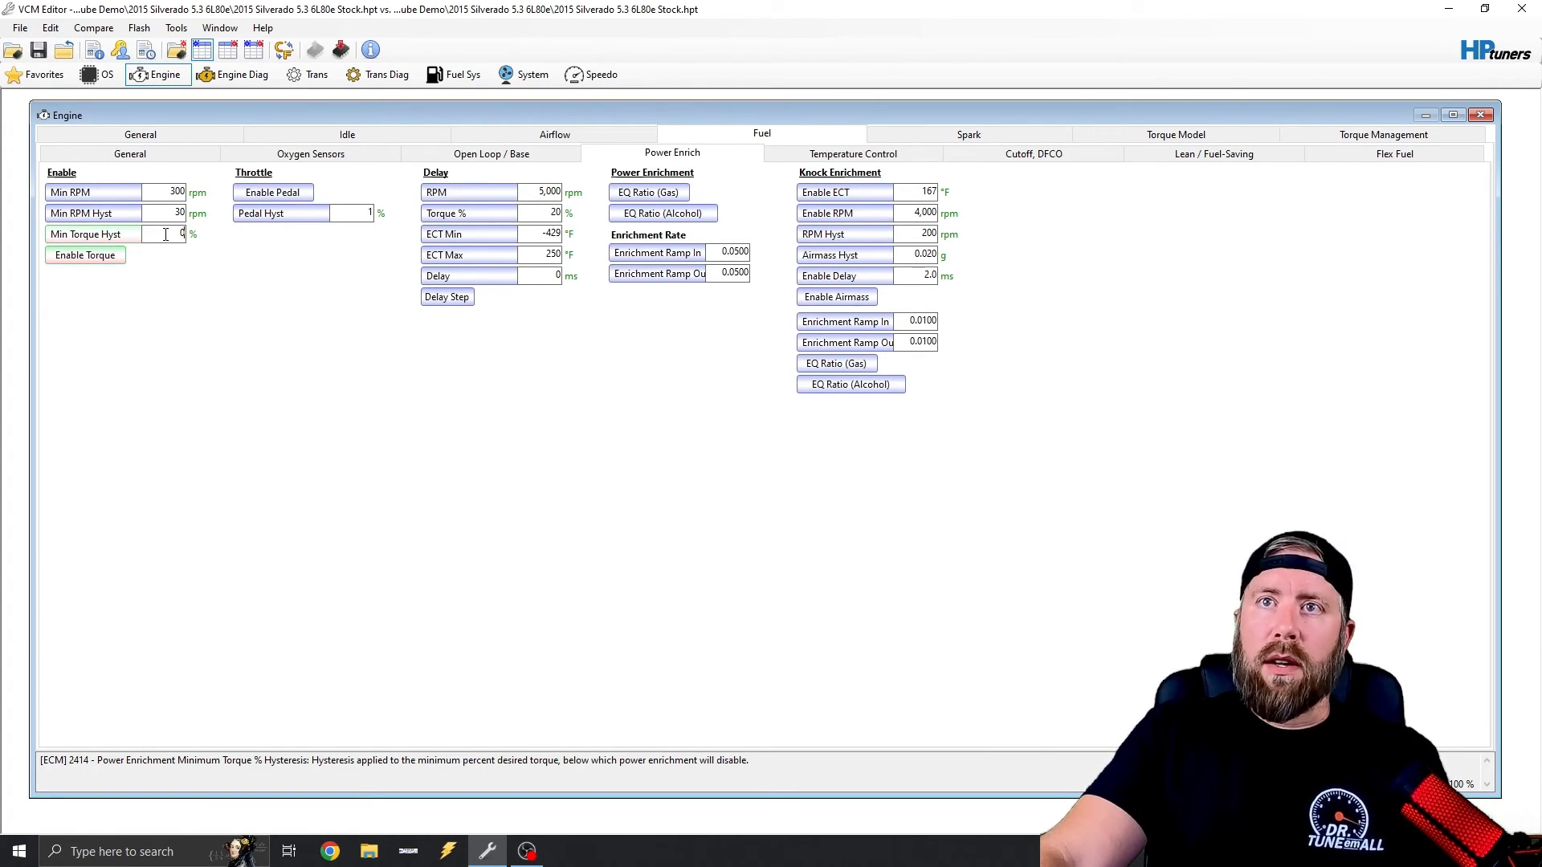
- Change the Power Enrich Enable Pedal threshold values across engine speed, then close the table
left_click(272, 192)
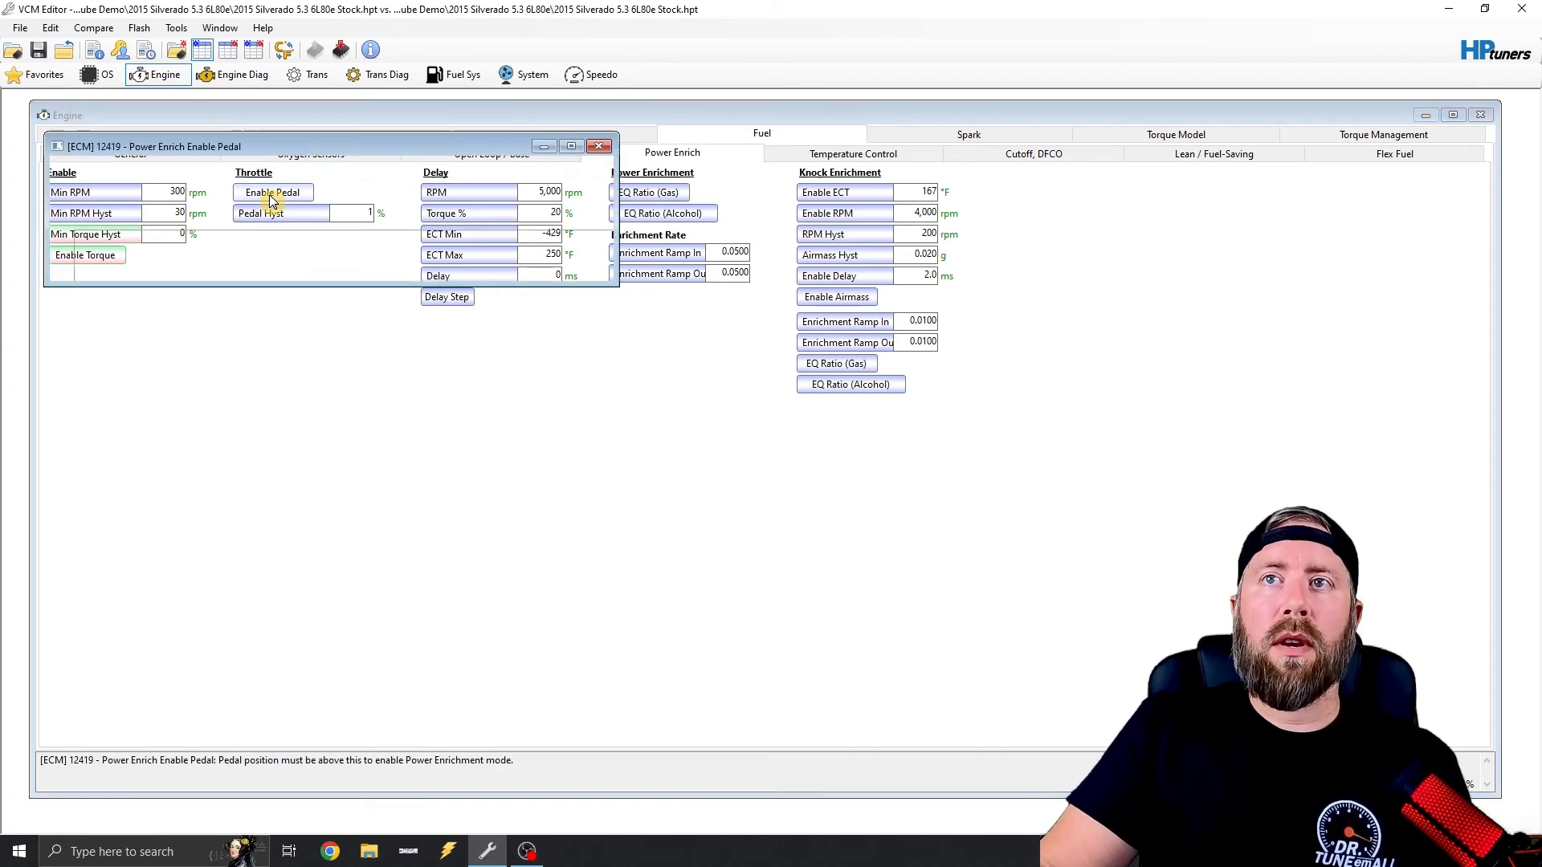
left_click(273, 192)
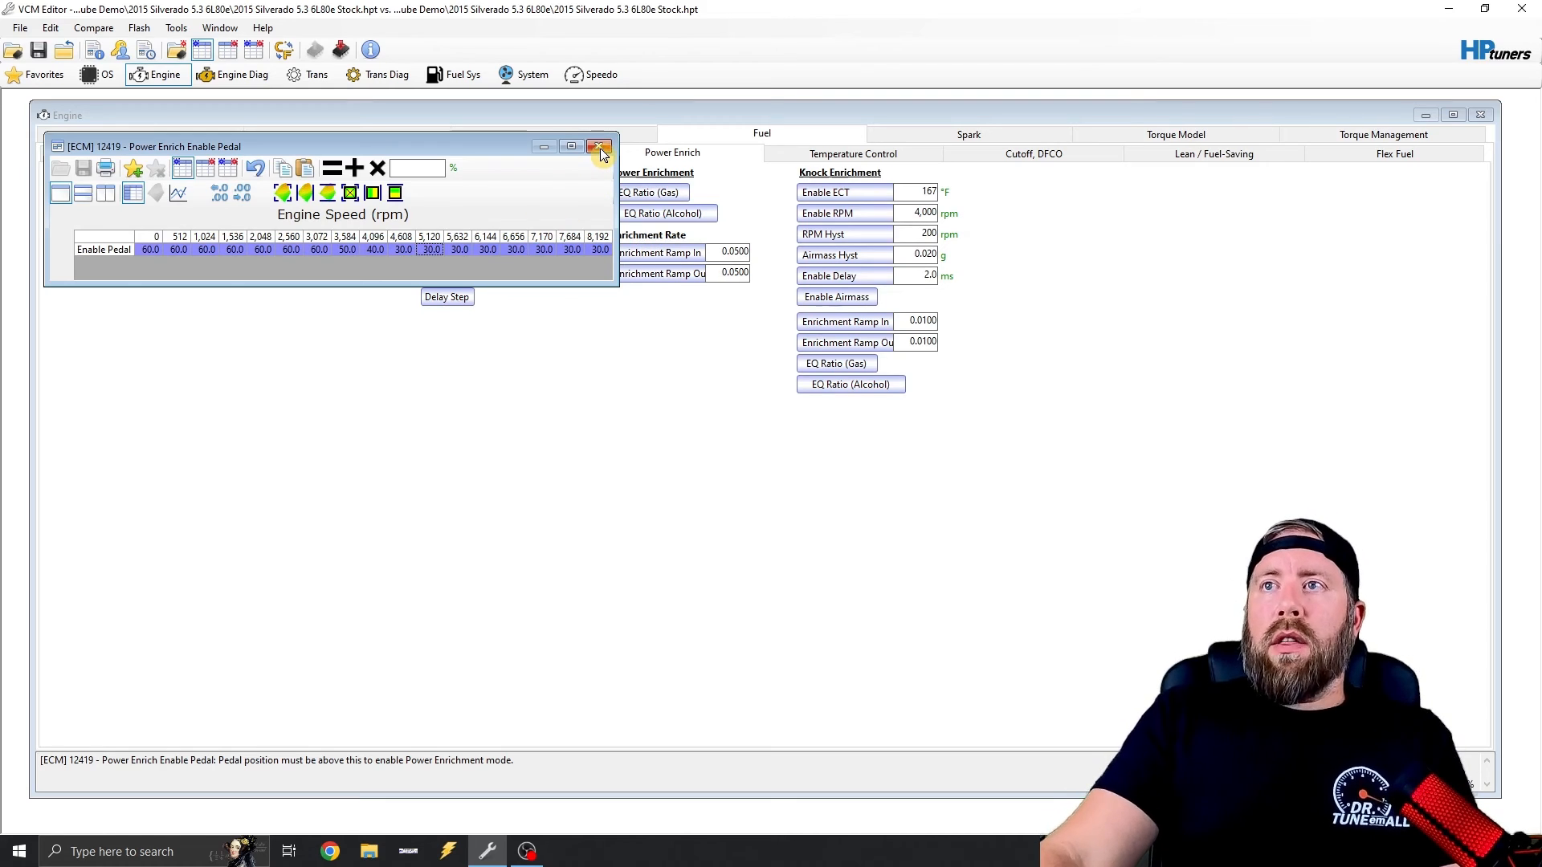
left_click(599, 146)
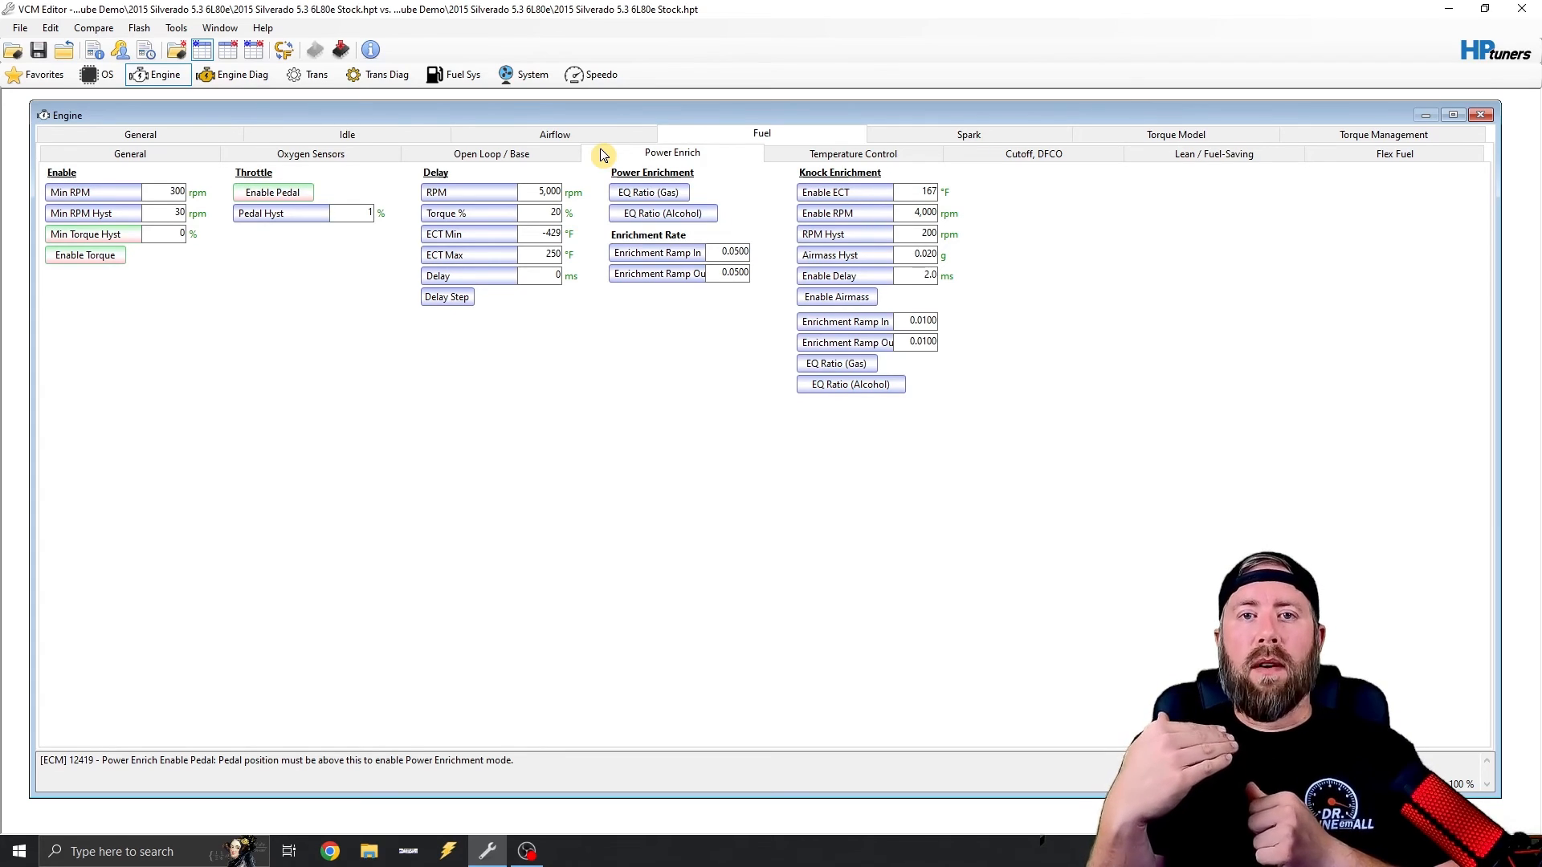
mouse_move(870, 185)
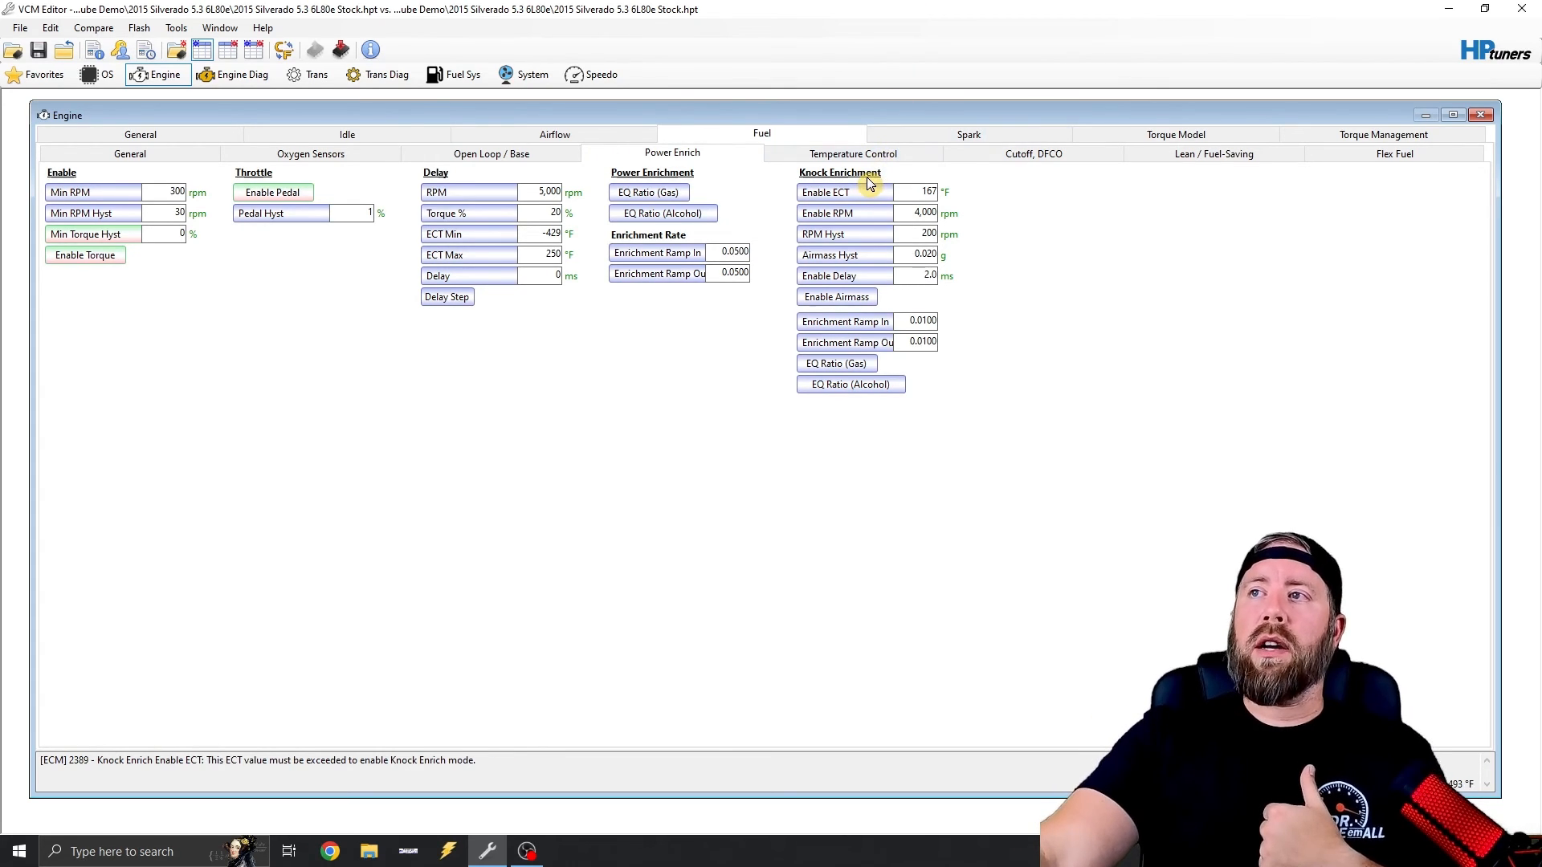